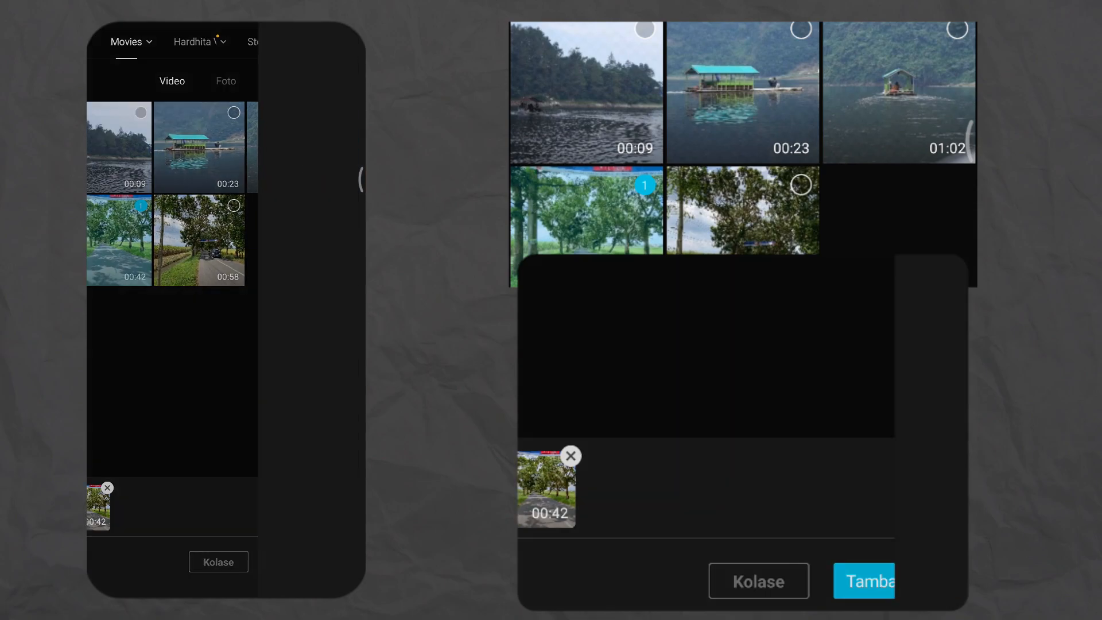
Step: Import the 42-second tree-lined road clip into a new project and bring up its filter choices
left_click(868, 580)
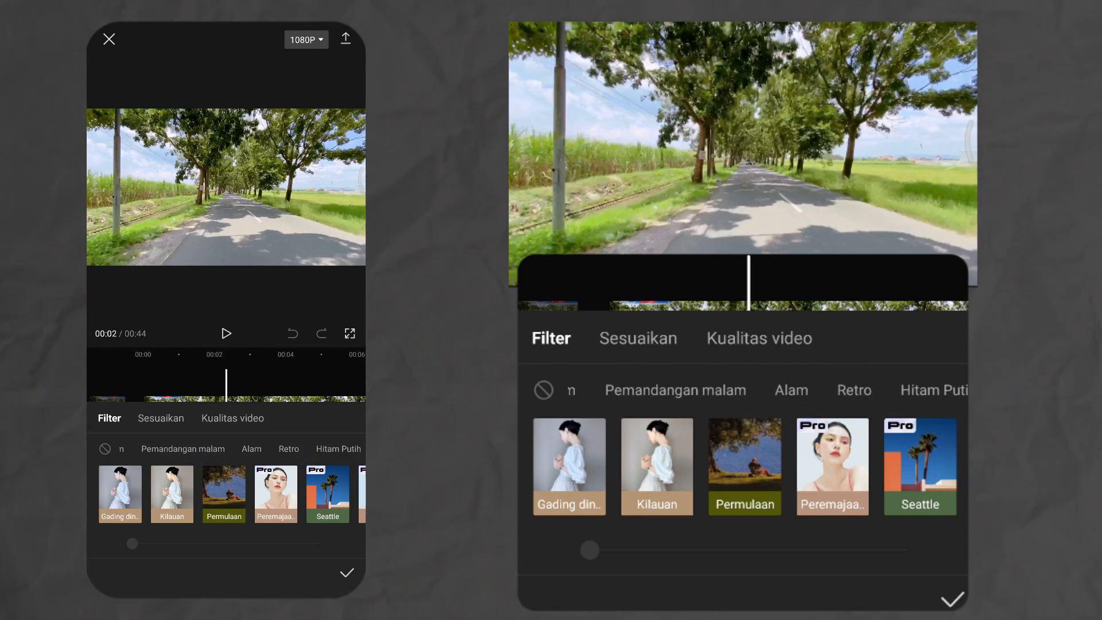
Step: Apply the Kasuga filter from the Alam category at about 50–55 intensity
left_click(789, 390)
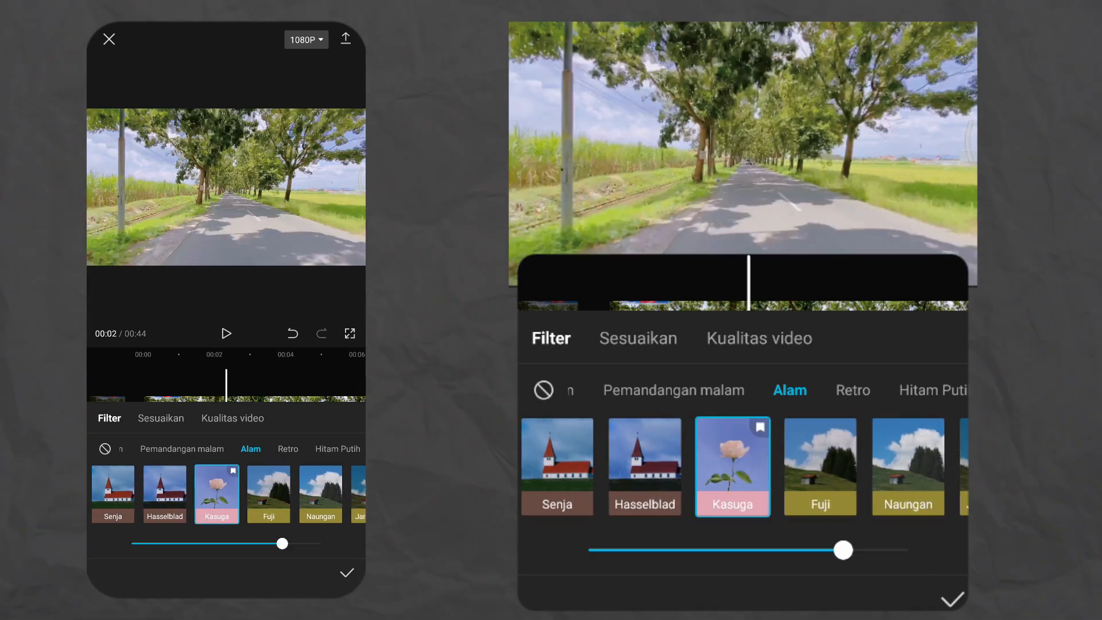
left_click_drag(843, 550, 833, 553)
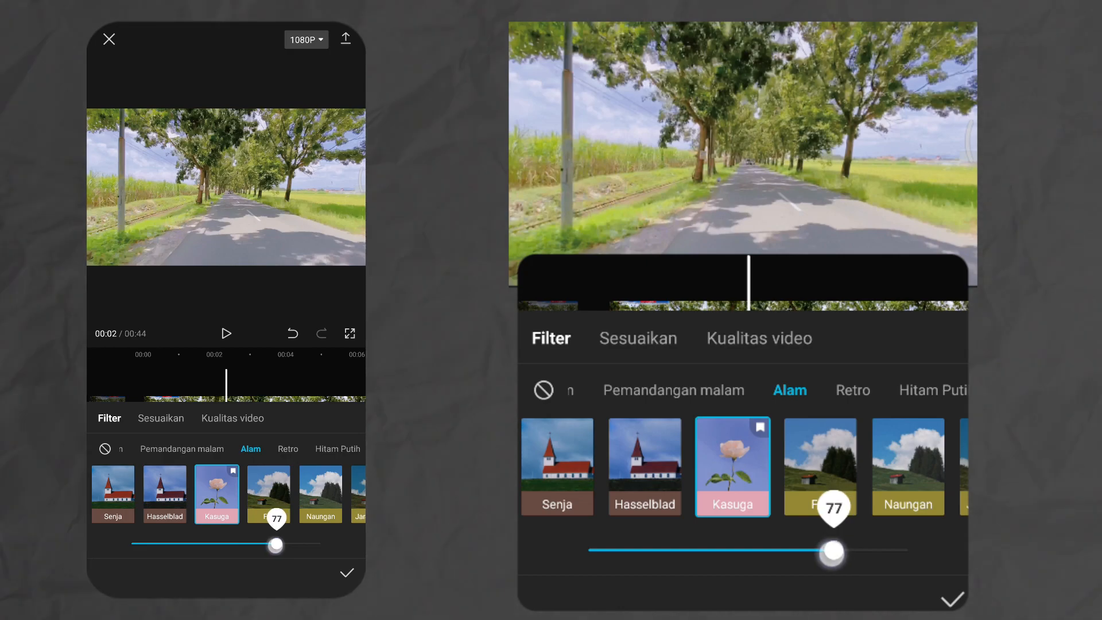
left_click_drag(833, 552, 744, 551)
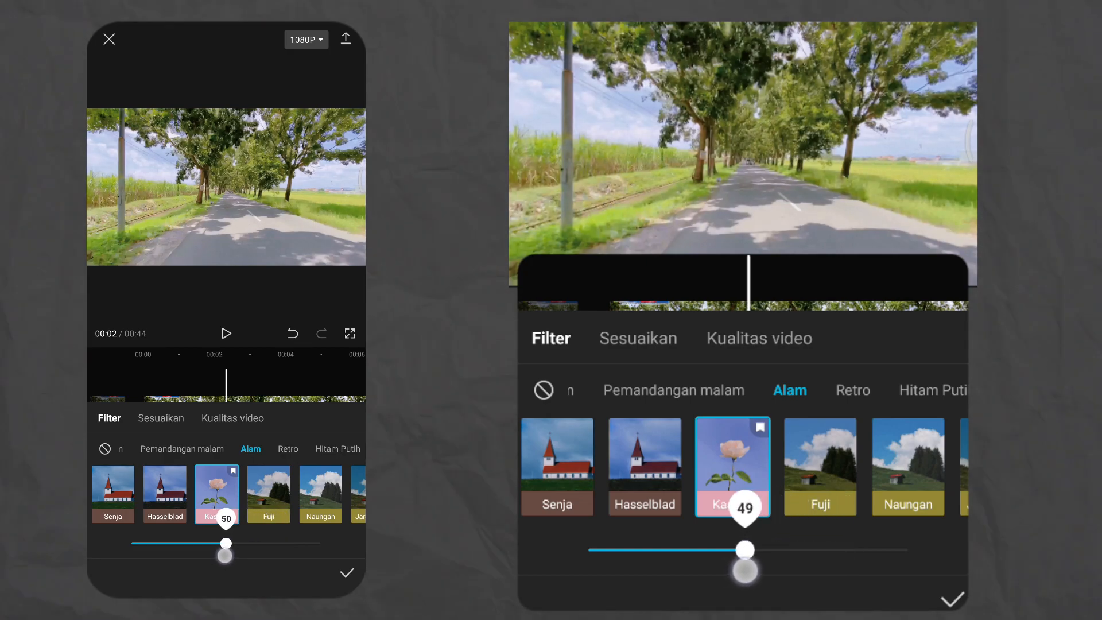
left_click_drag(743, 550, 765, 550)
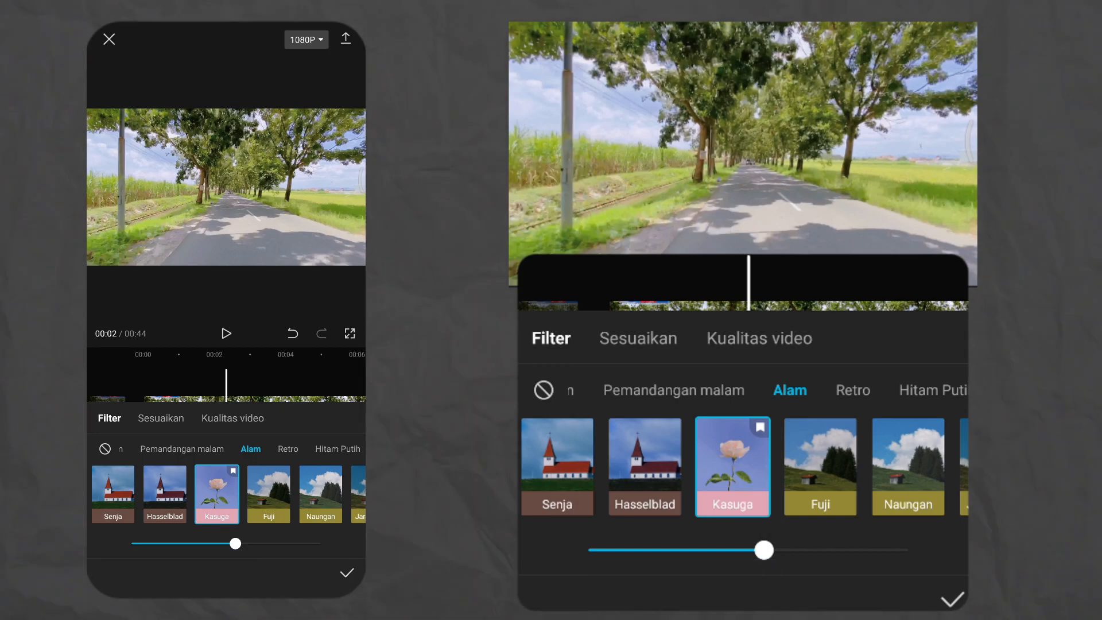
Step: Confirm Kasuga as its own filter layer under the clip and start a Sesuaikan adjustment layer
left_click(345, 573)
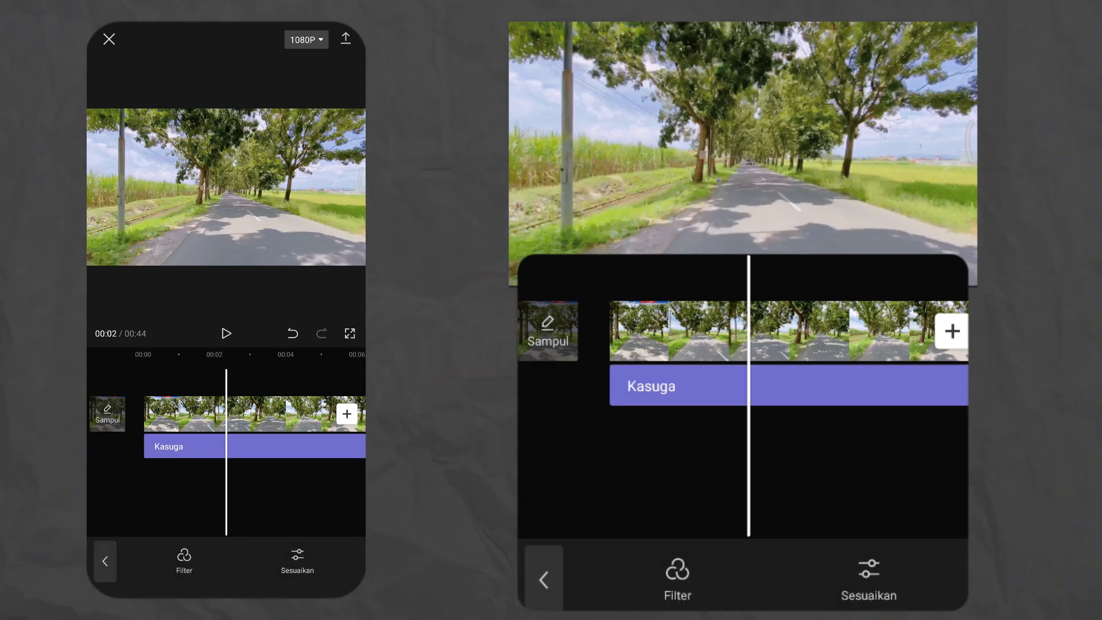
left_click(105, 560)
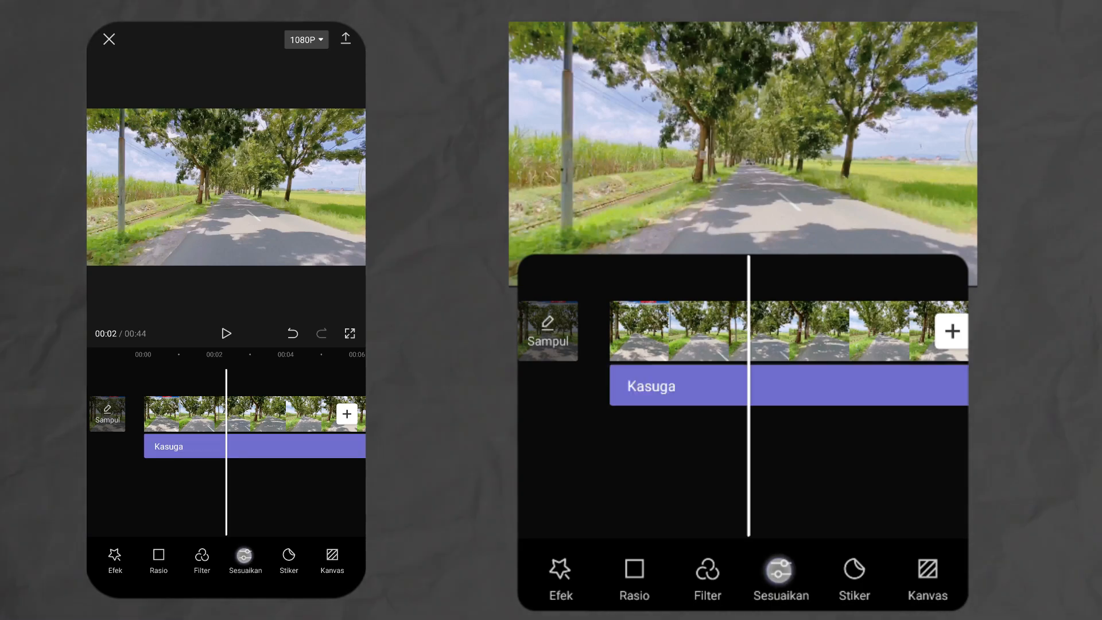
left_click(246, 554)
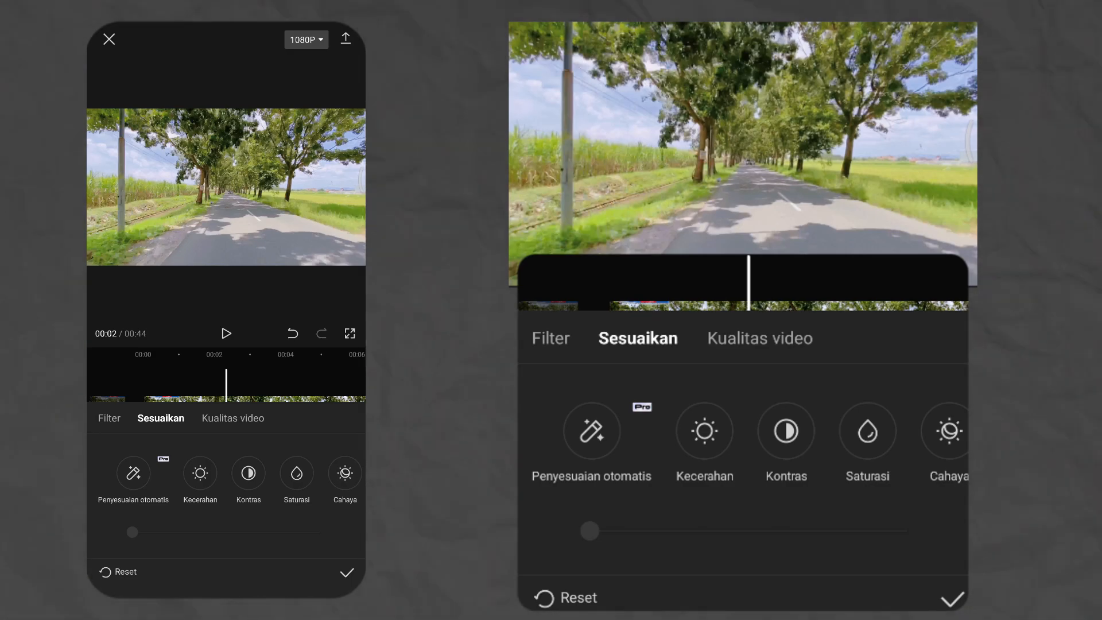
Step: Set Kontras to about -13 and Saturasi to about +4 on the adjustment layer
left_click(784, 430)
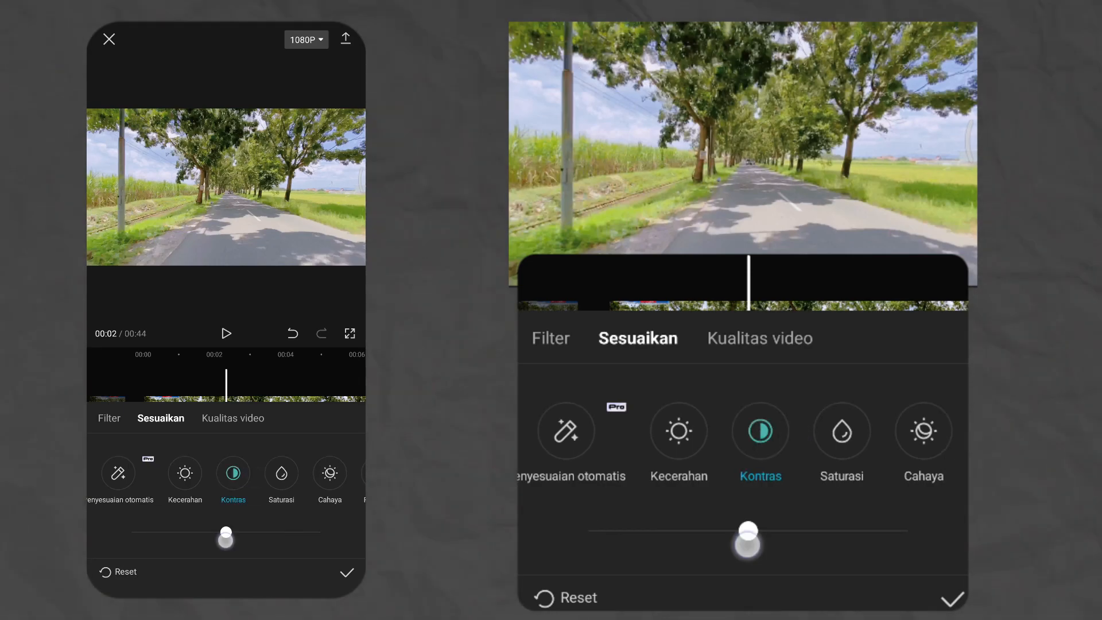
left_click_drag(747, 530, 708, 530)
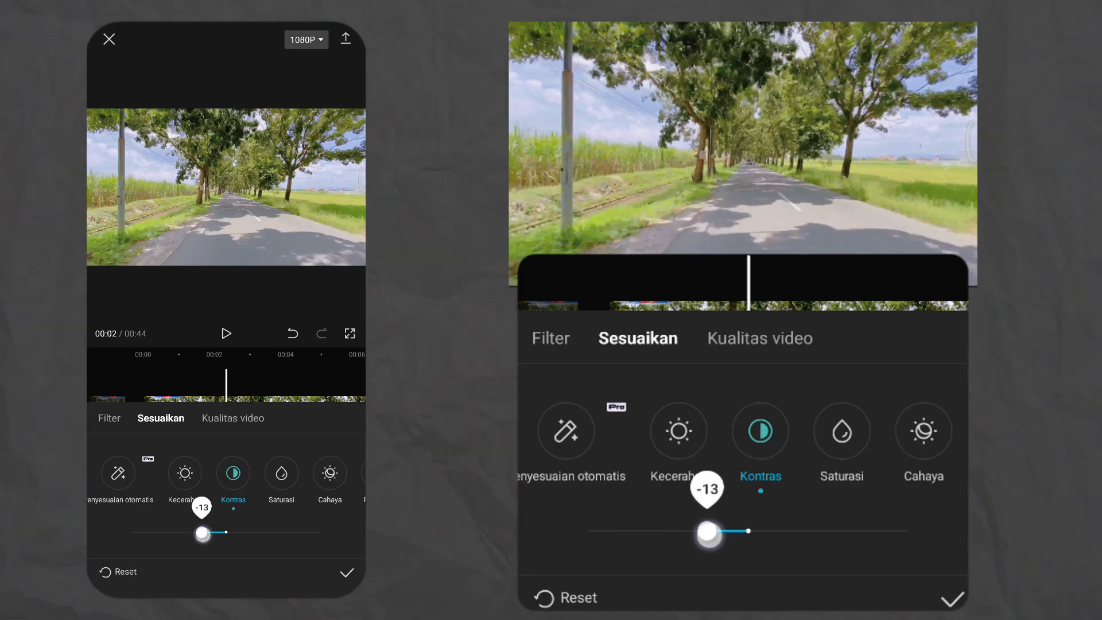
left_click_drag(708, 531, 695, 530)
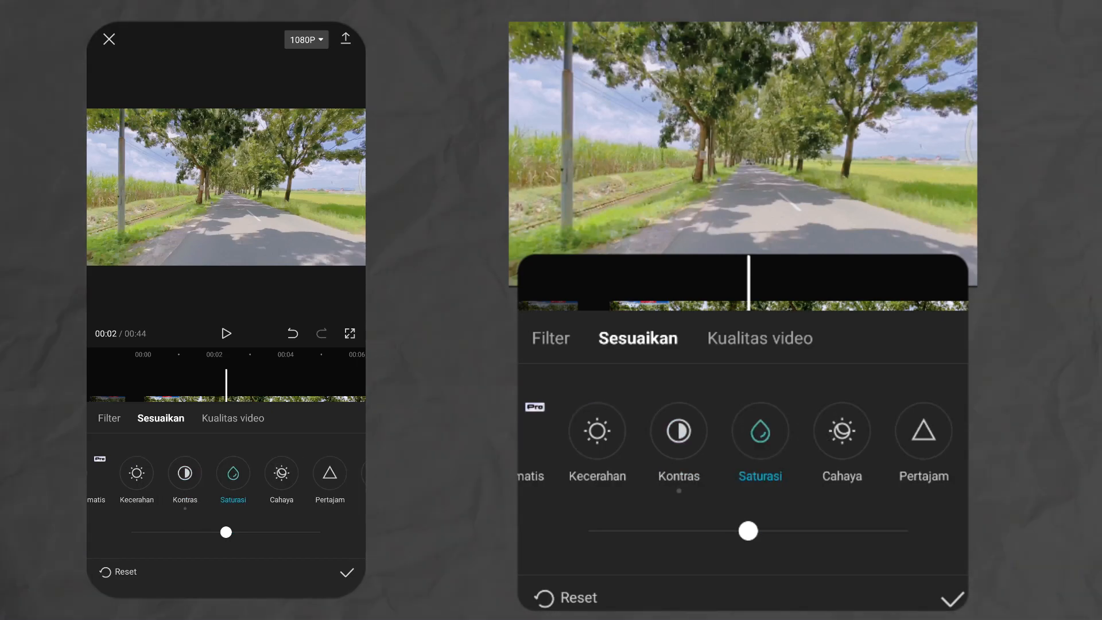
left_click_drag(747, 530, 760, 530)
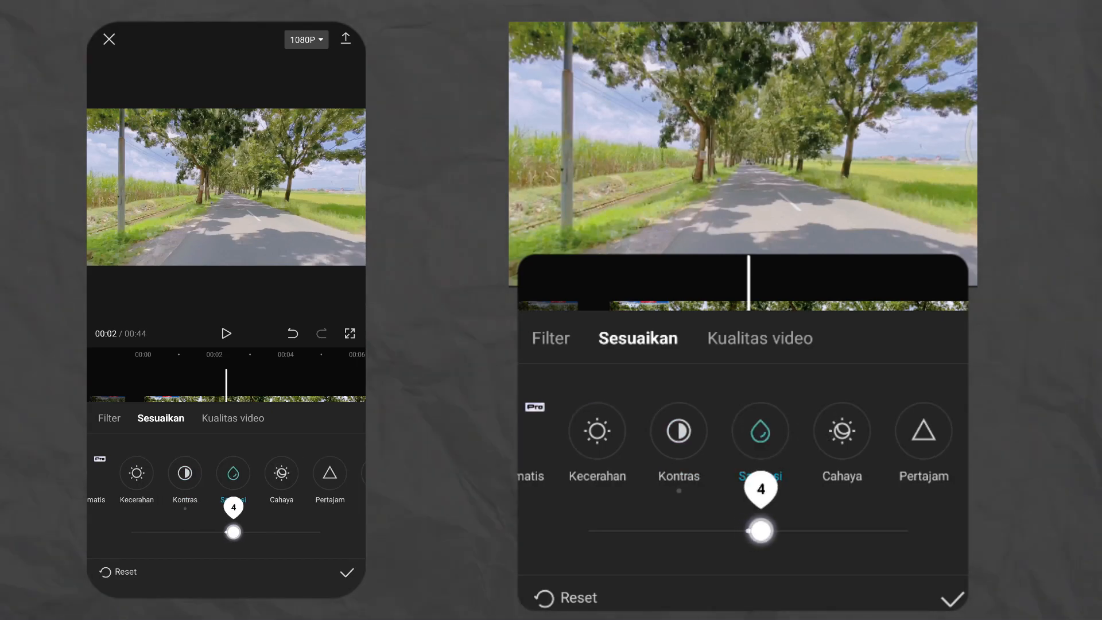
left_click_drag(759, 530, 769, 532)
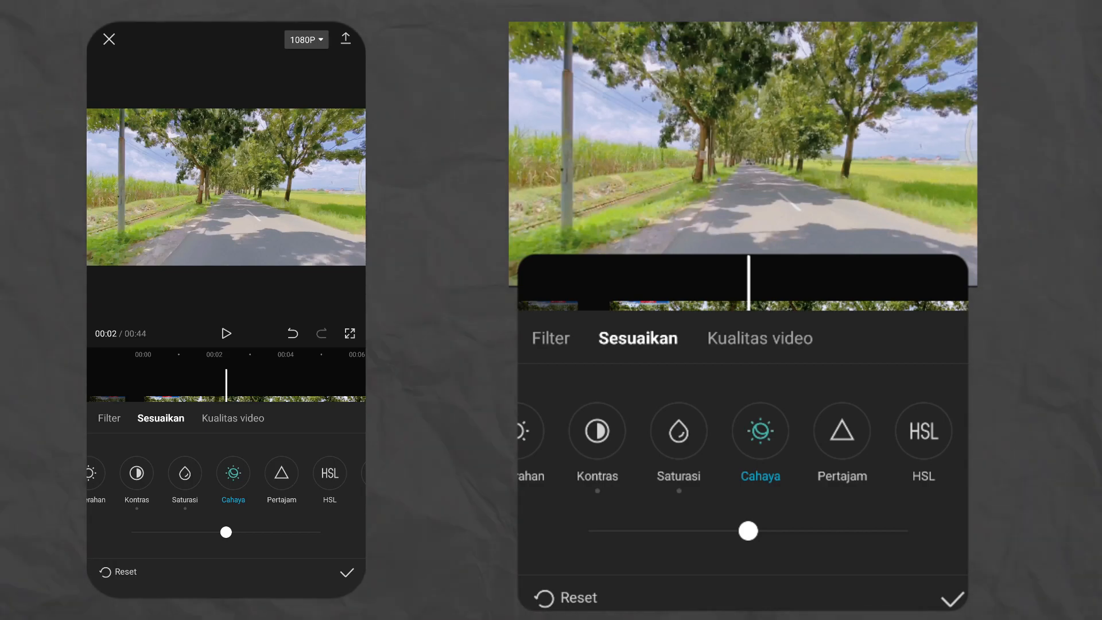
Step: Lower Cahaya to a small negative value, about -7, after trying brighter and darker levels
left_click_drag(747, 531, 729, 531)
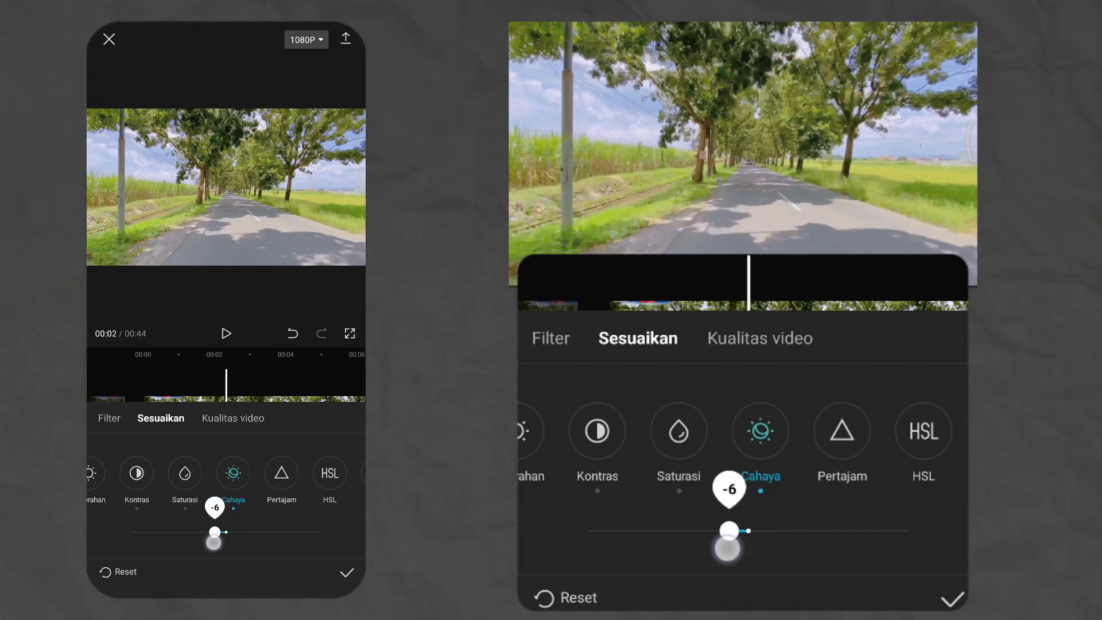
left_click_drag(729, 530, 709, 530)
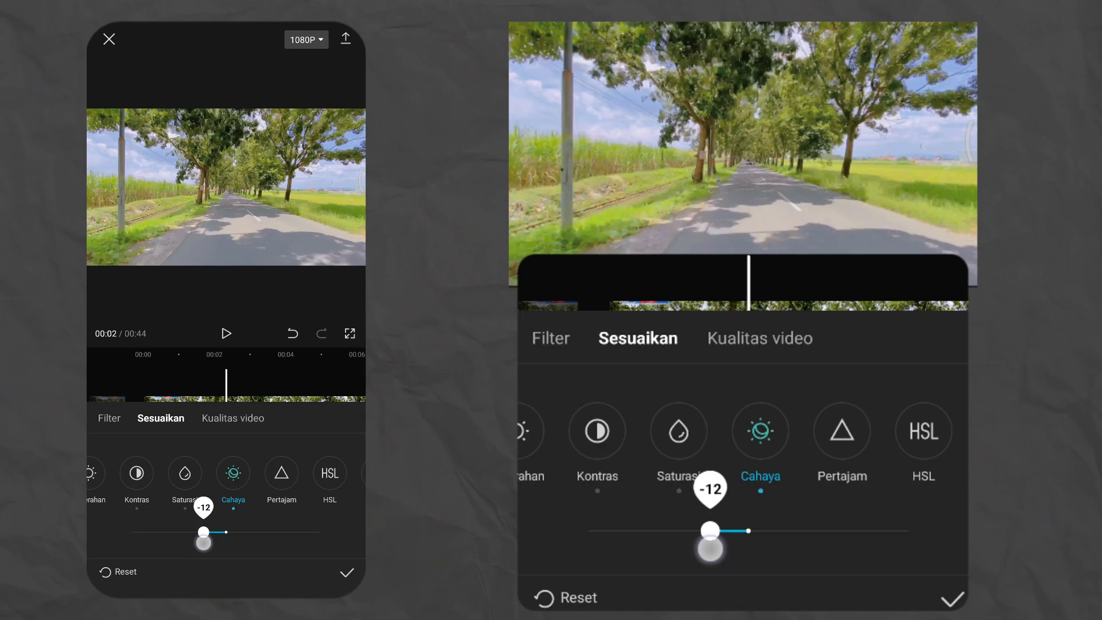
left_click_drag(709, 530, 684, 530)
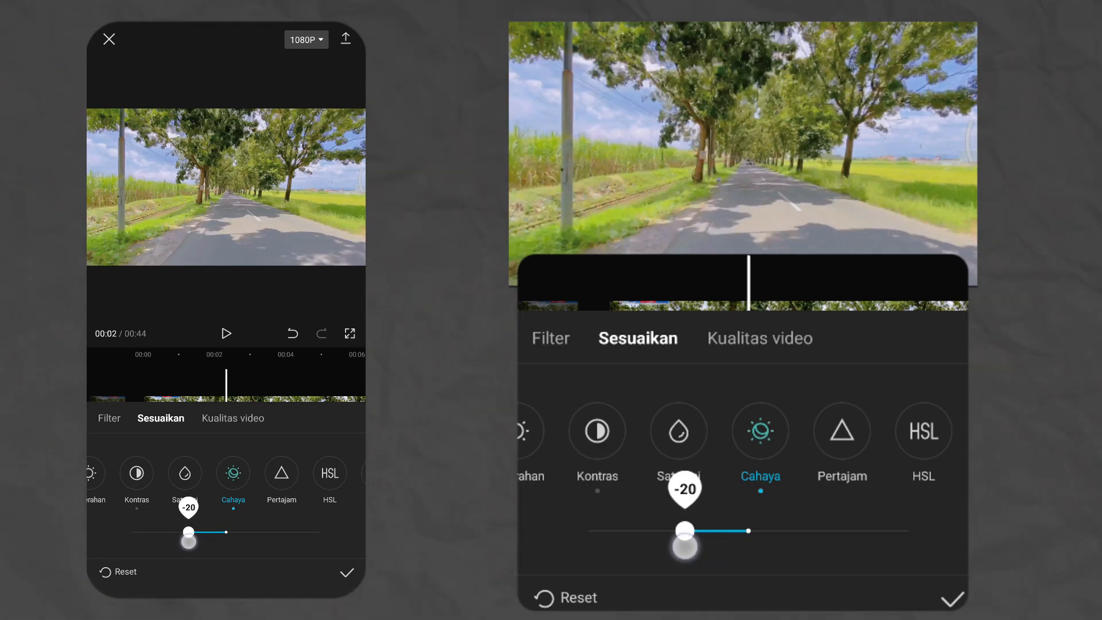
left_click_drag(685, 530, 890, 530)
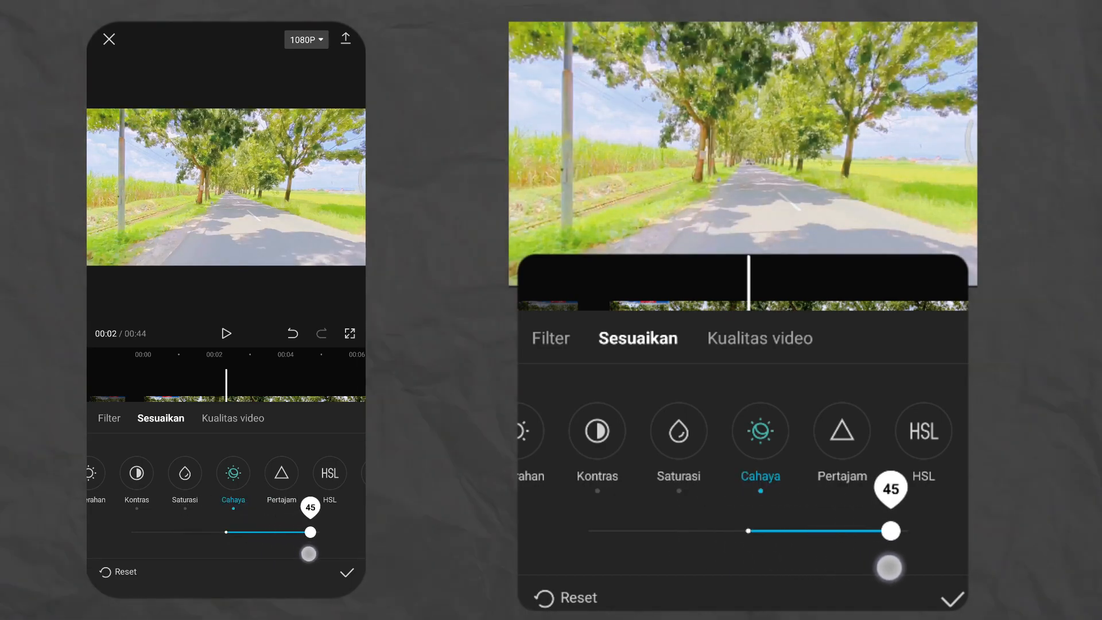
left_click_drag(891, 530, 725, 530)
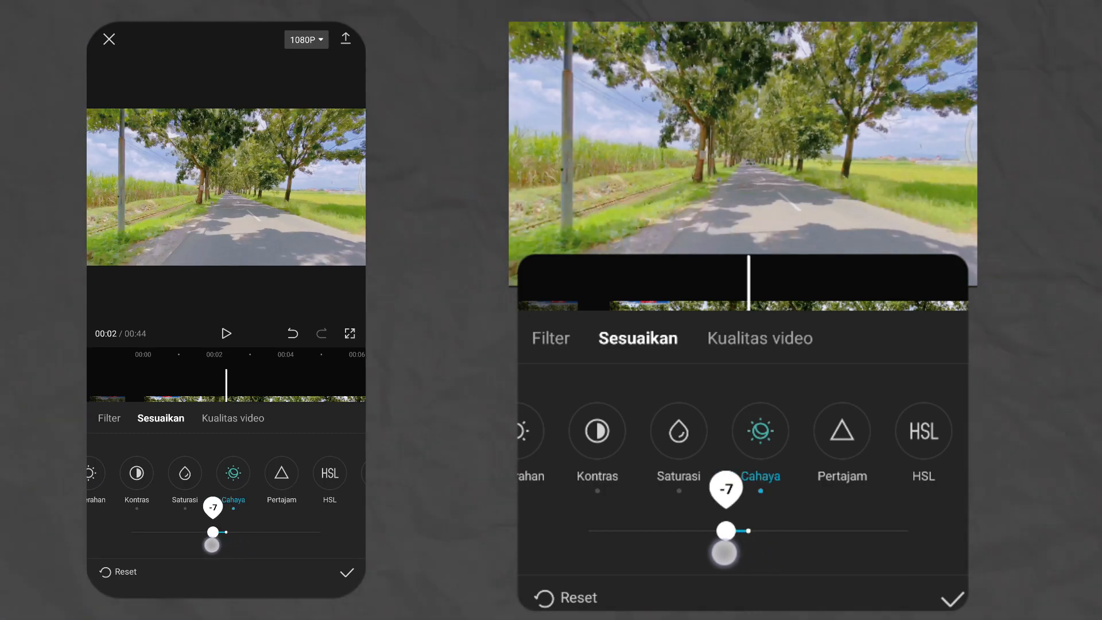
left_click_drag(213, 530, 208, 531)
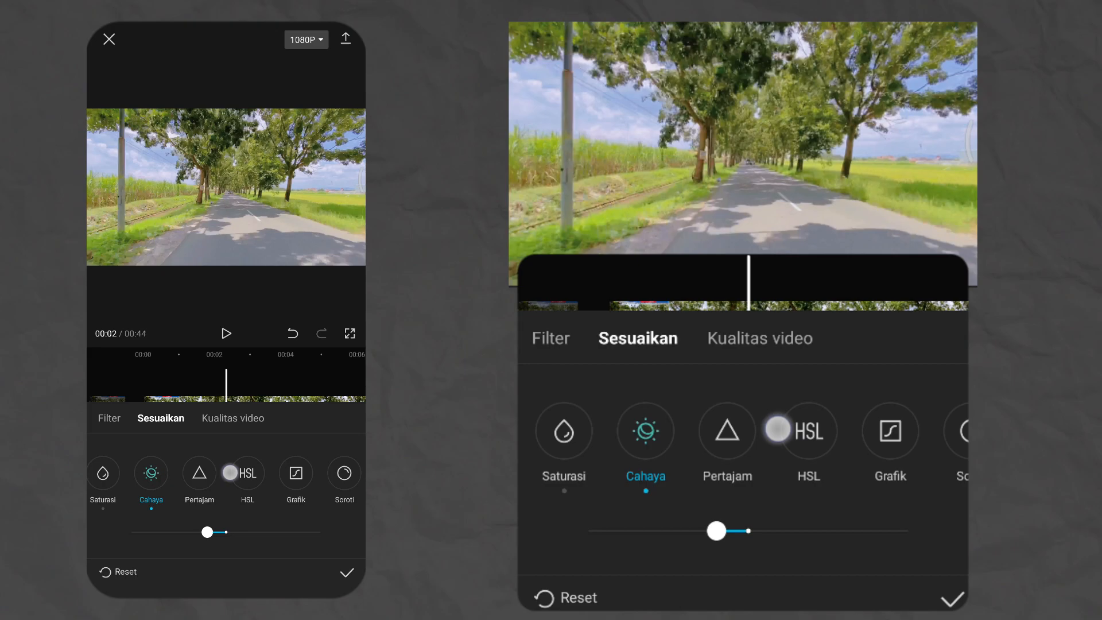
Step: Lower the highlights on the adjustment layer to about -15
scroll("left", 3)
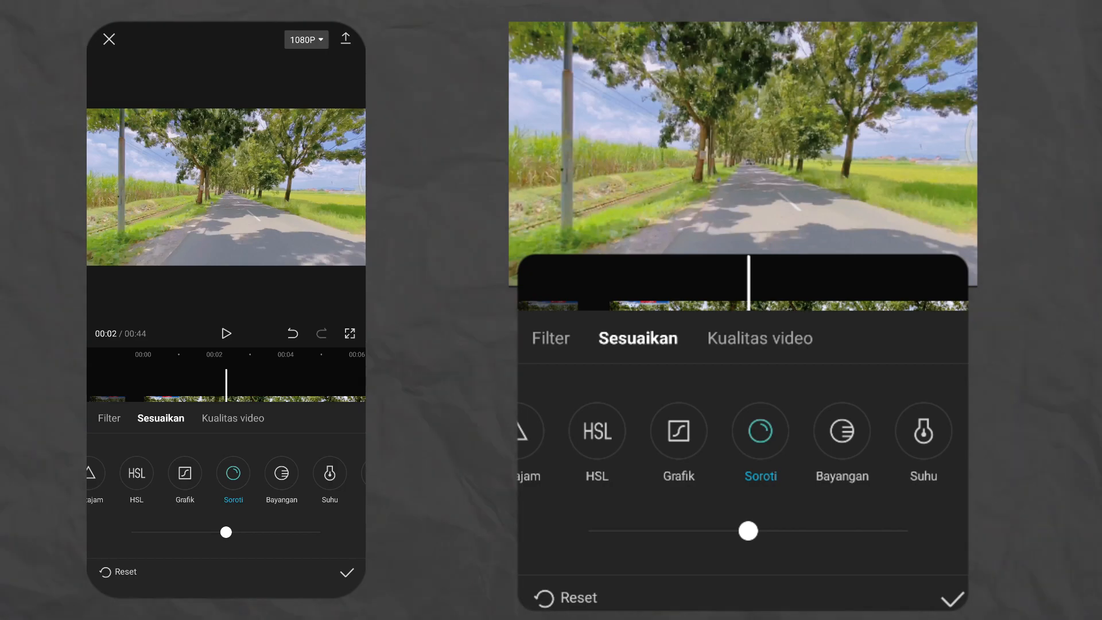
left_click_drag(747, 530, 706, 530)
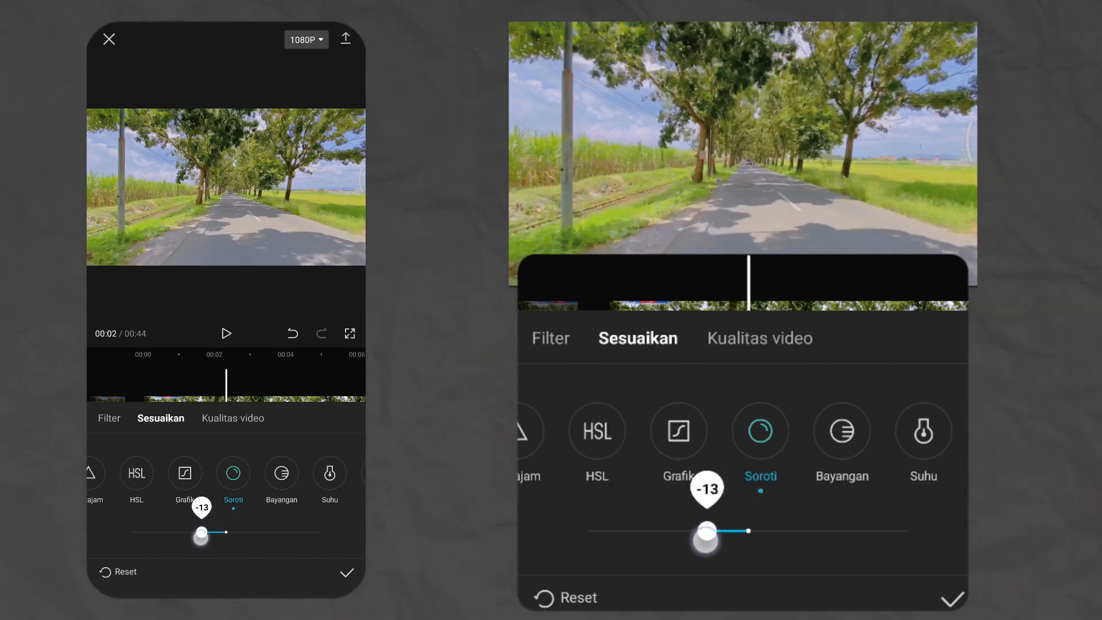
left_click_drag(706, 531, 695, 531)
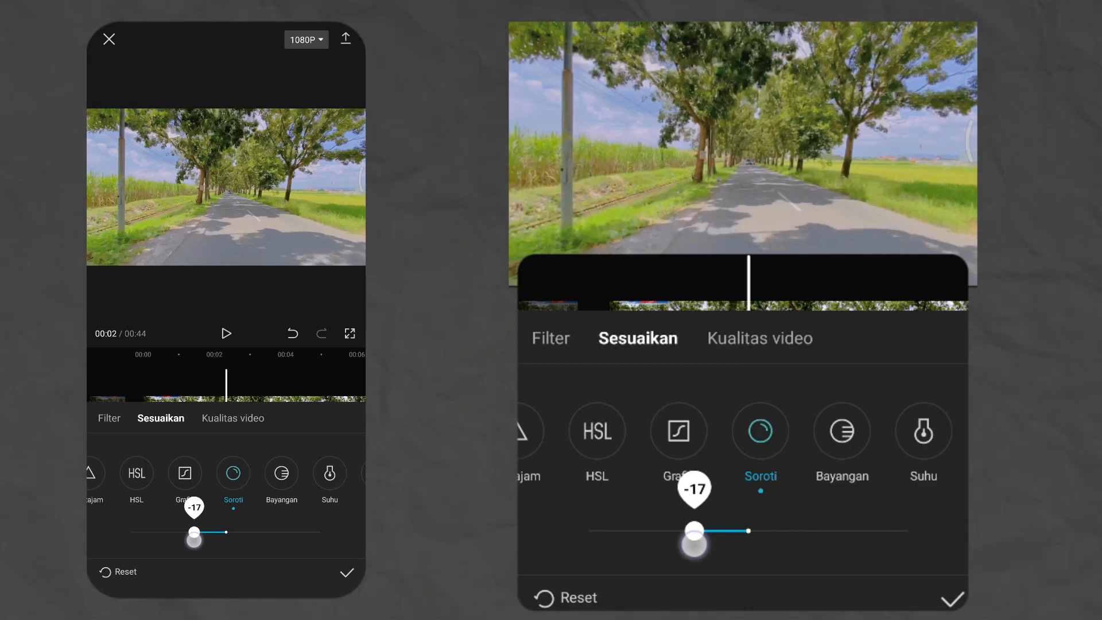
left_click_drag(687, 530, 699, 530)
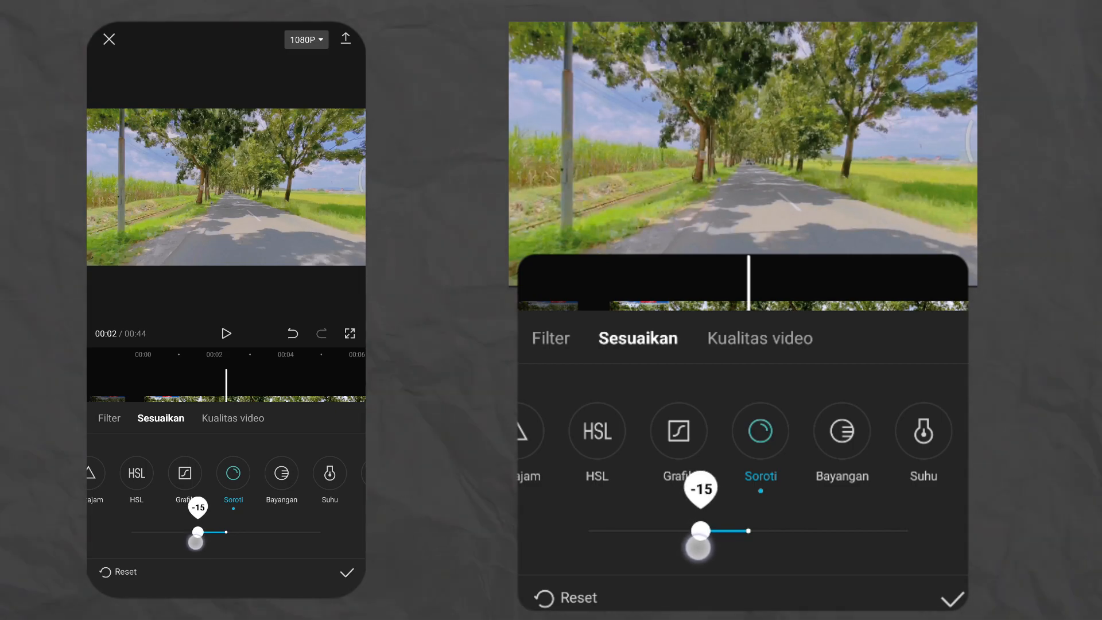
left_click_drag(699, 548, 687, 549)
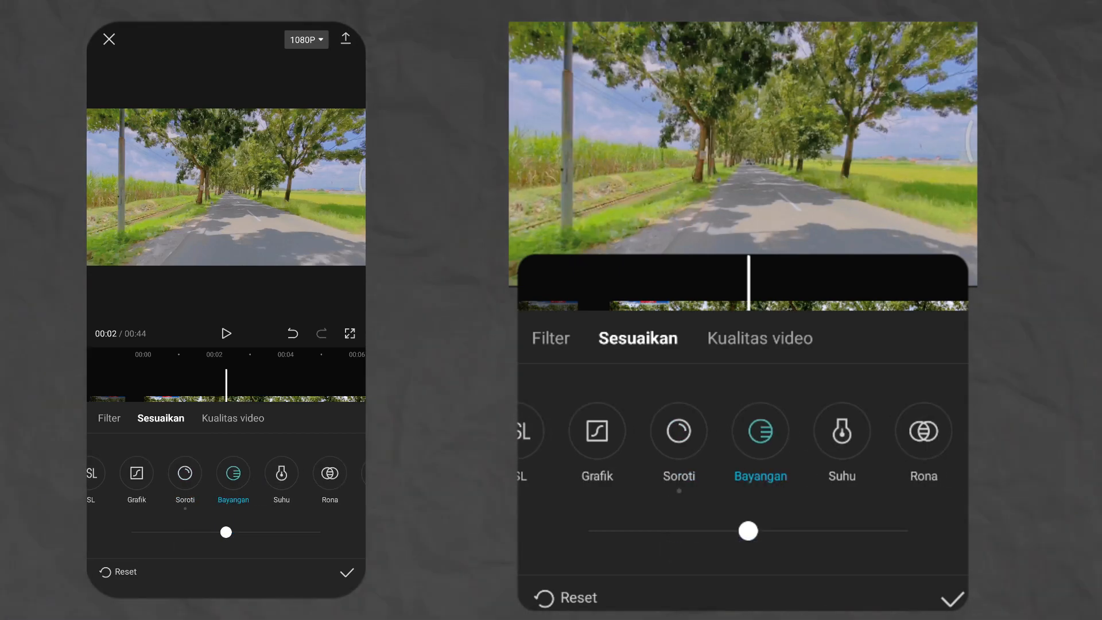
Step: Settle Bayangan (shadows) at a slight boost of about +12 after testing both directions
left_click_drag(748, 531, 742, 532)
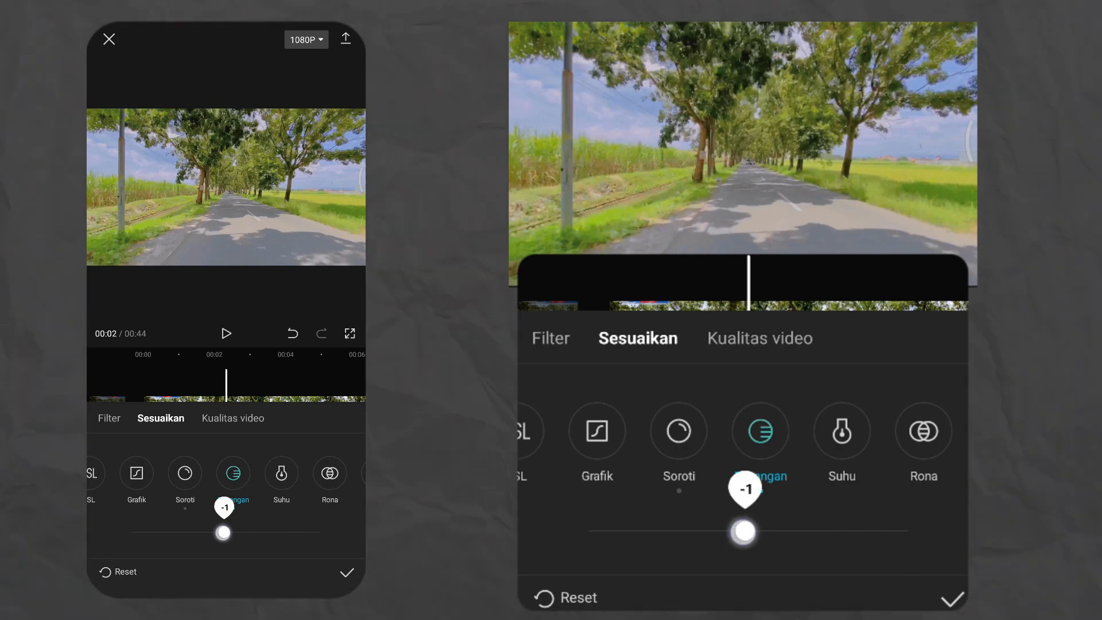
left_click_drag(743, 532, 774, 531)
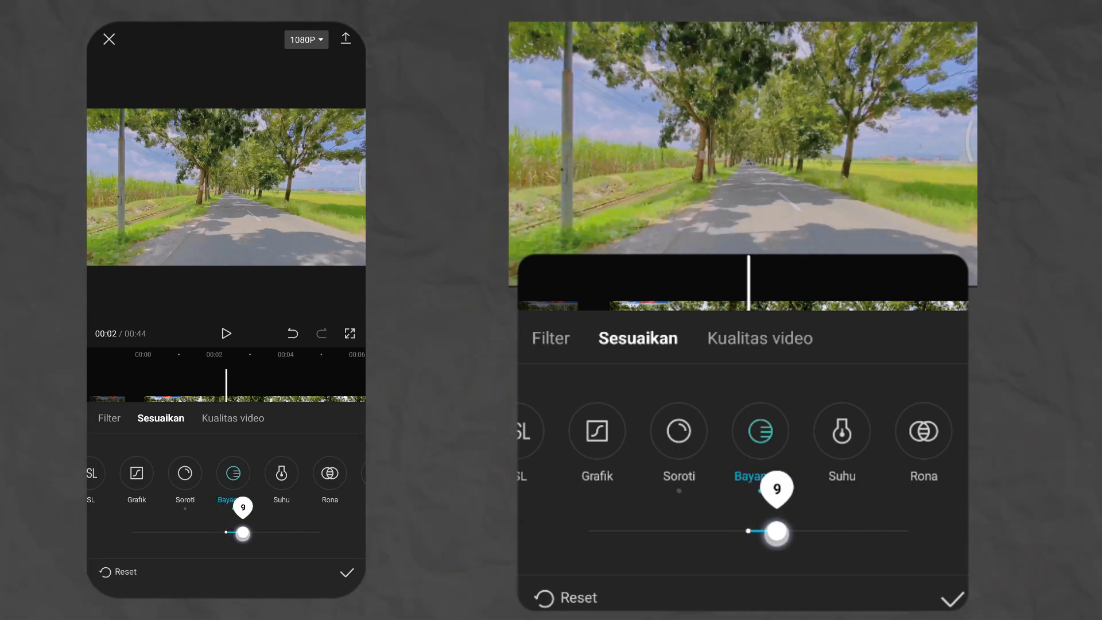
left_click_drag(773, 531, 713, 532)
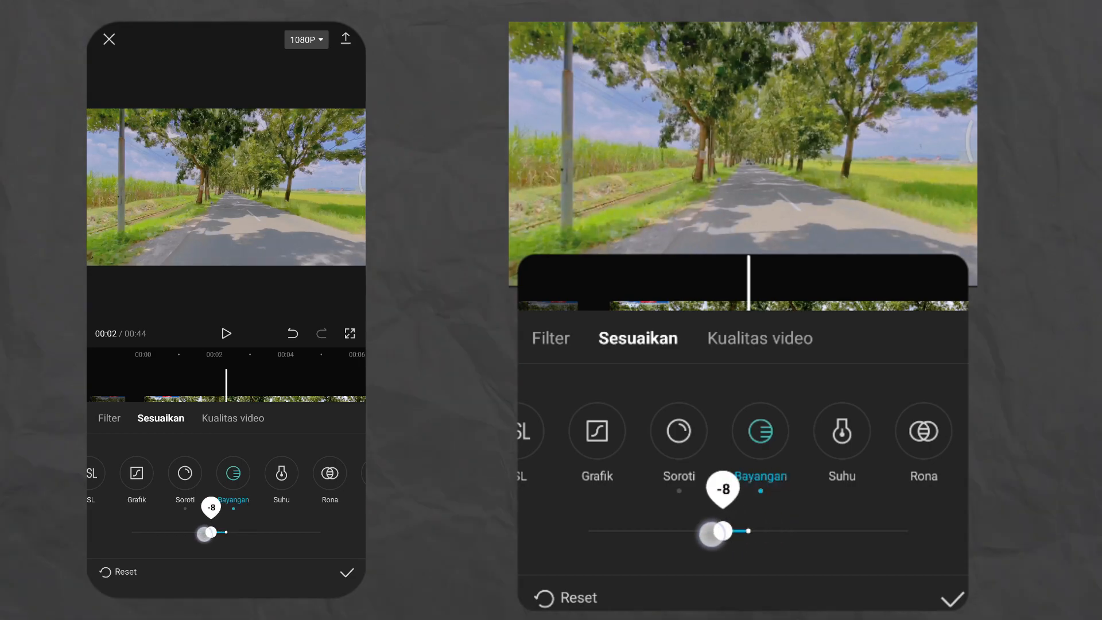
left_click_drag(711, 530, 750, 530)
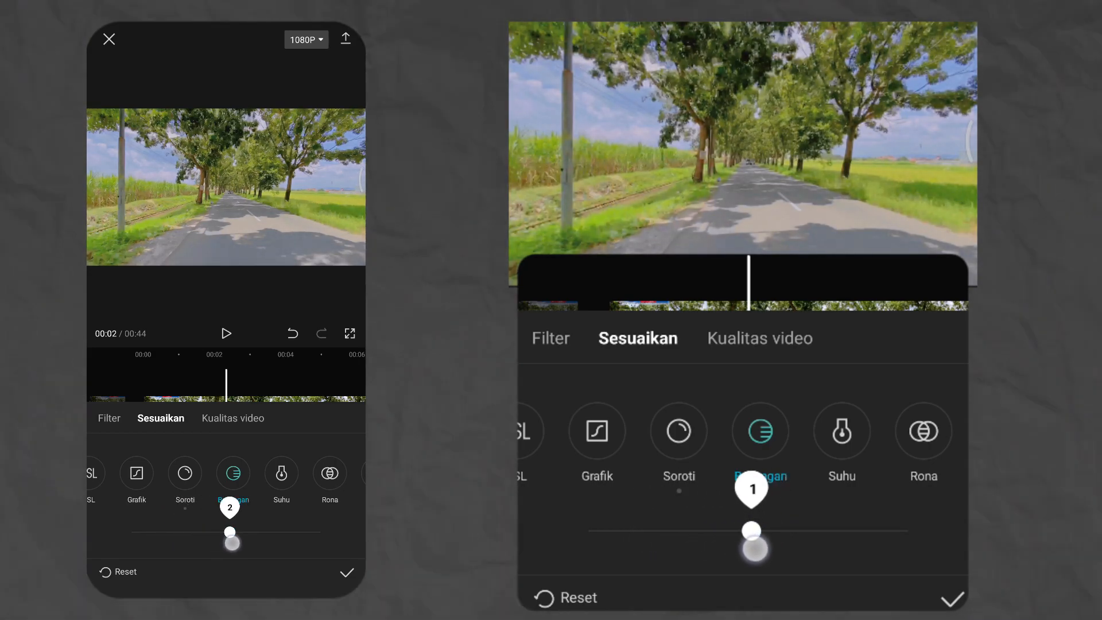
left_click_drag(750, 530, 785, 530)
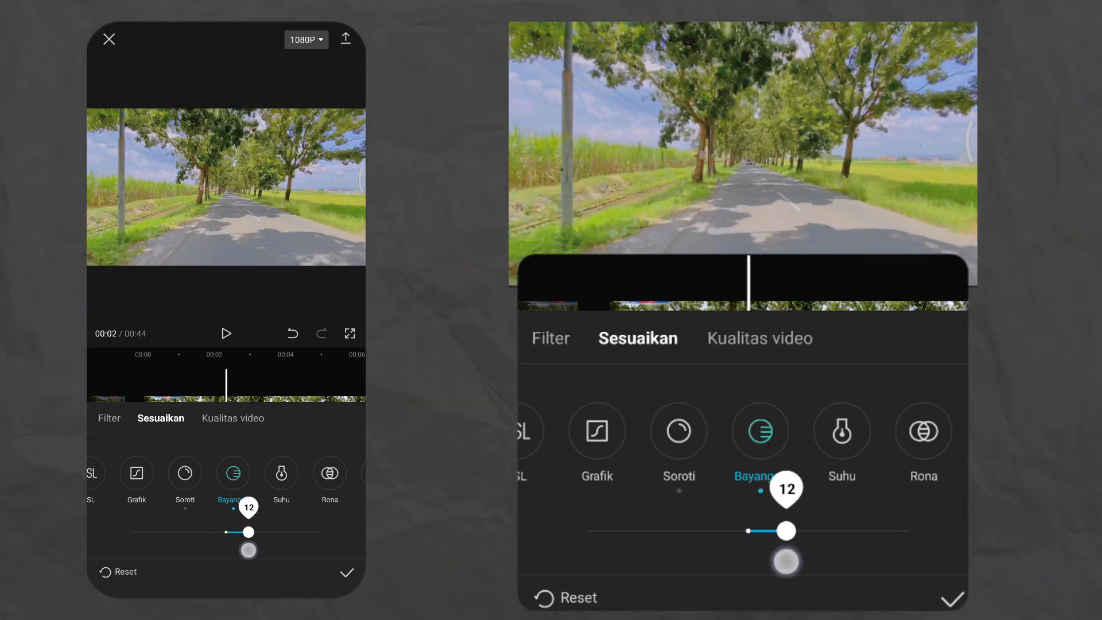
left_click_drag(785, 530, 777, 530)
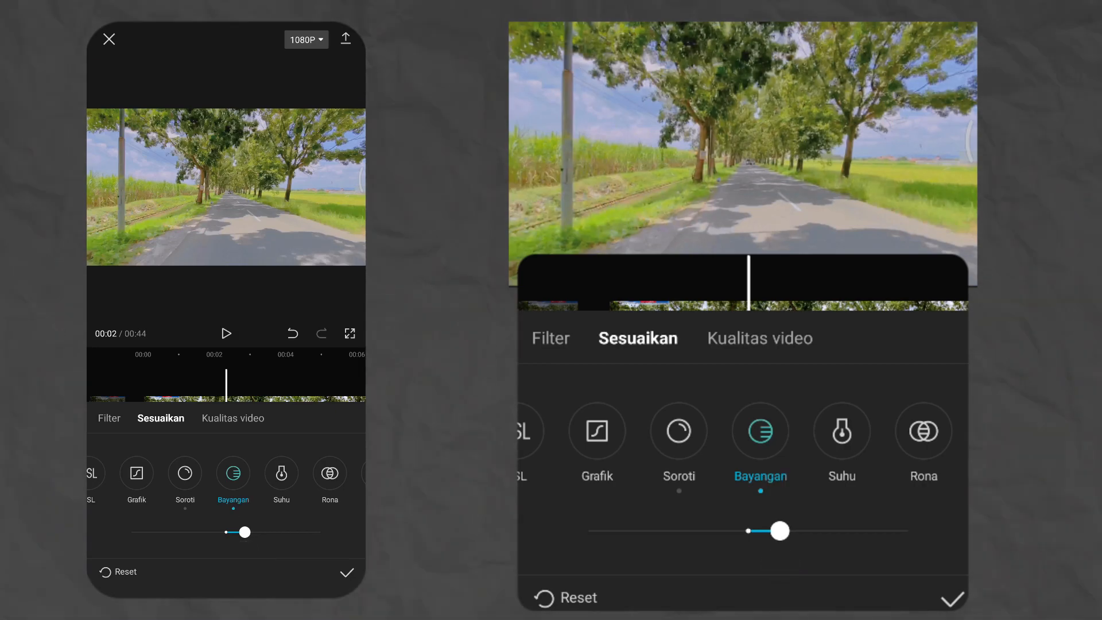
Step: Warm Suhu (temperature) on the adjustment layer to about +10
left_click(281, 473)
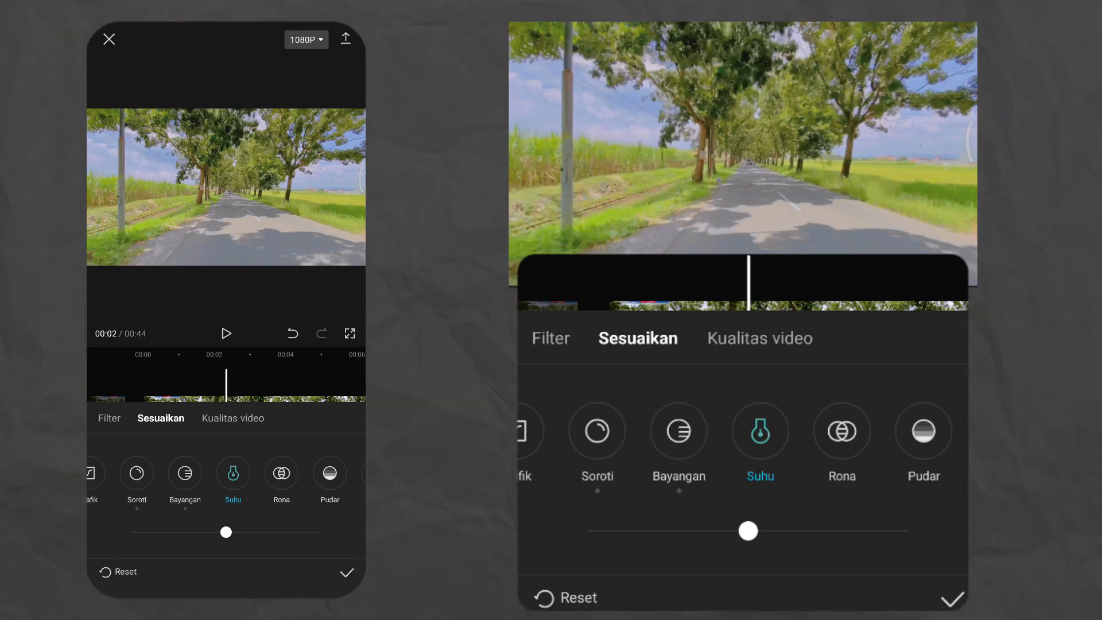
left_click_drag(747, 531, 760, 536)
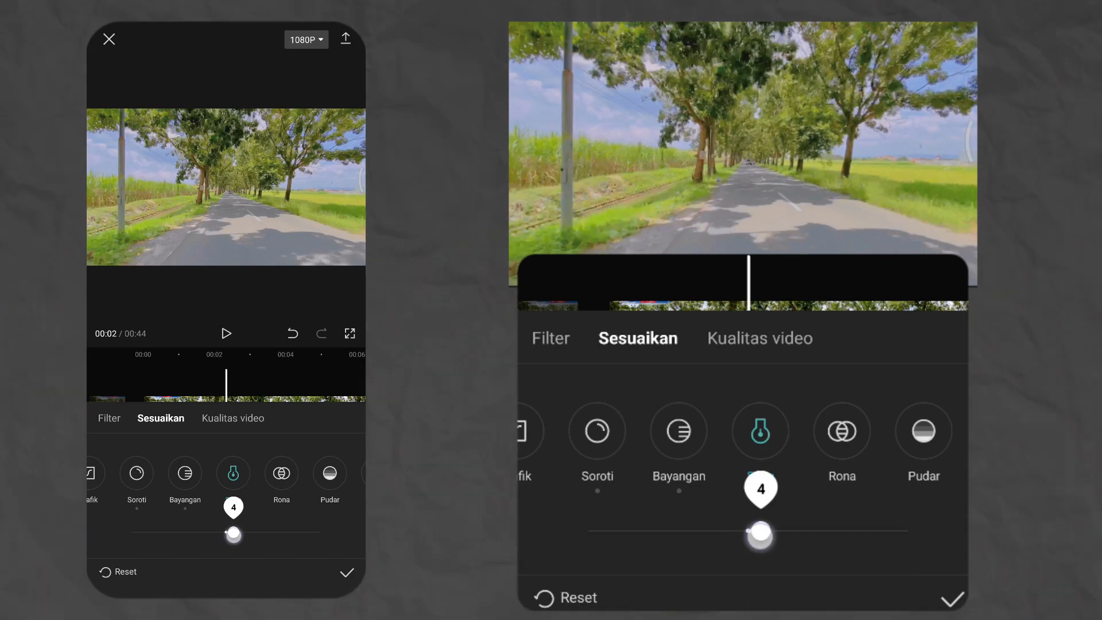
left_click_drag(759, 536, 776, 531)
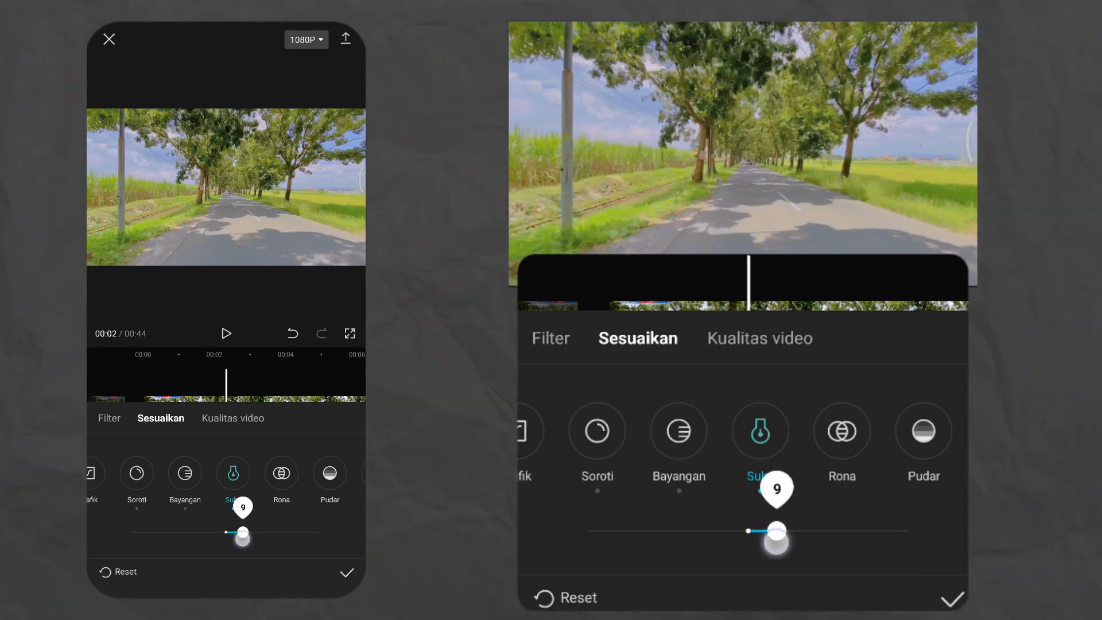
left_click_drag(777, 530, 766, 530)
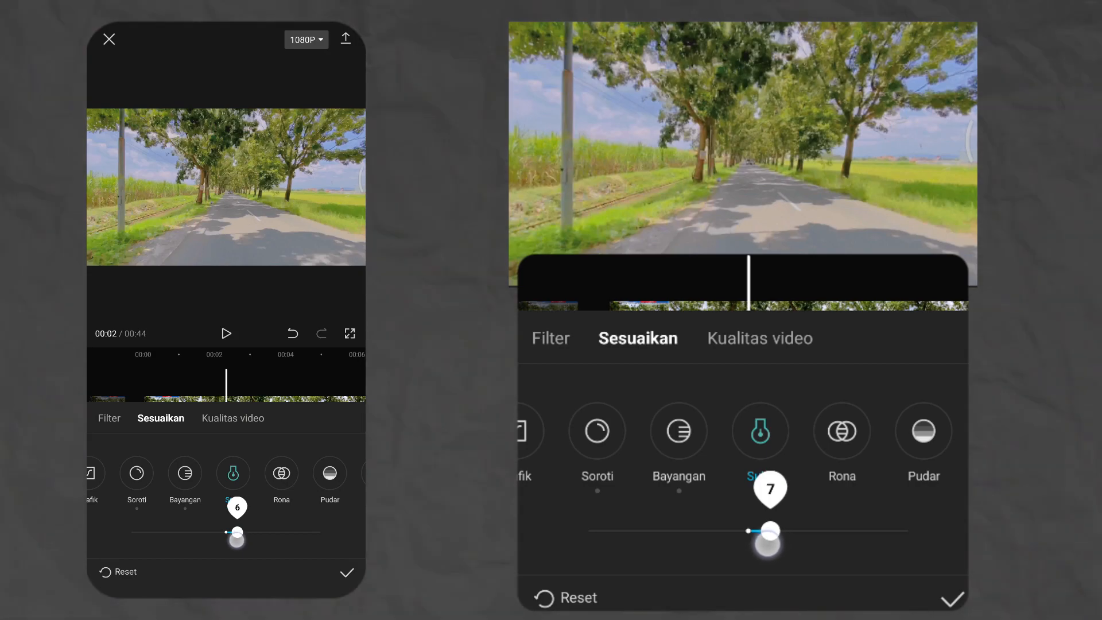
left_click_drag(769, 530, 777, 530)
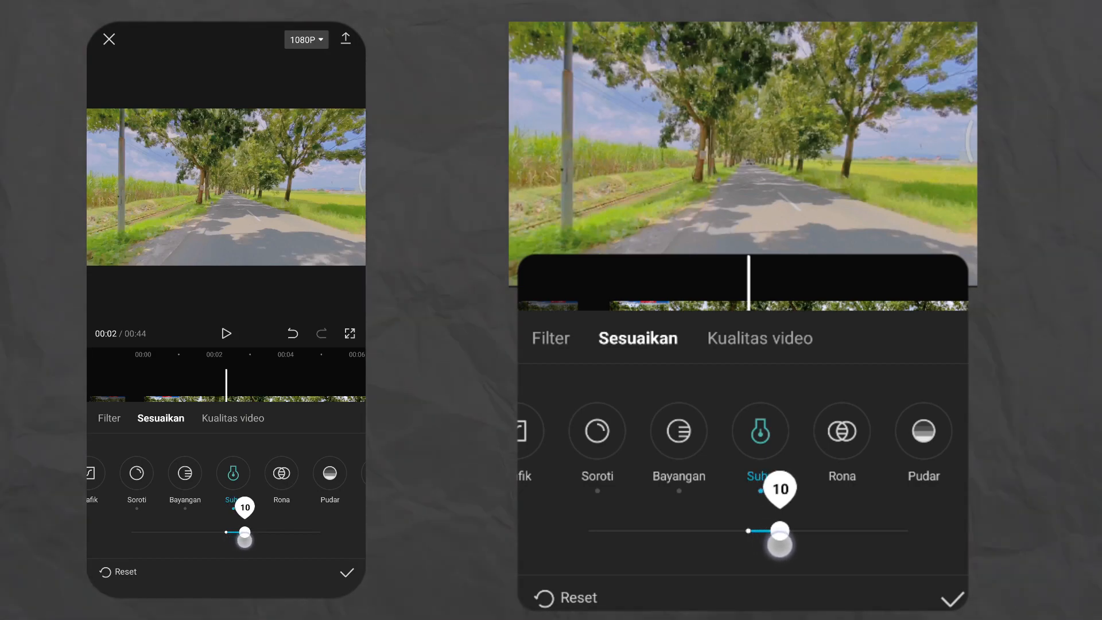
left_click_drag(780, 530, 772, 531)
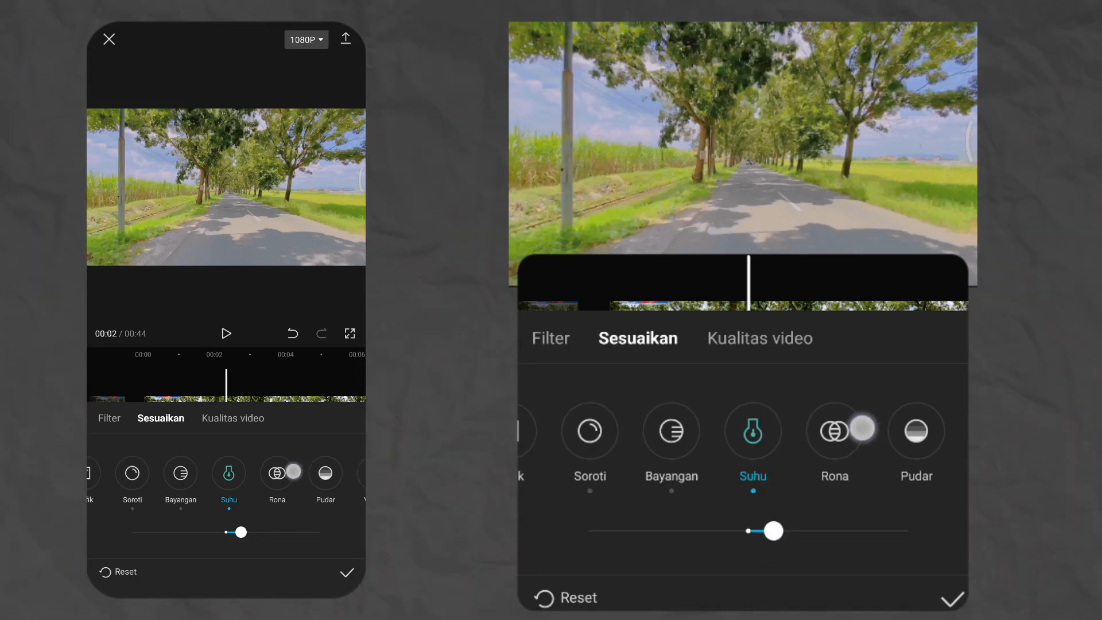
Step: Try a slight Pudar (fade) on the adjustment layer, leaving it effectively at zero
scroll("left", 3)
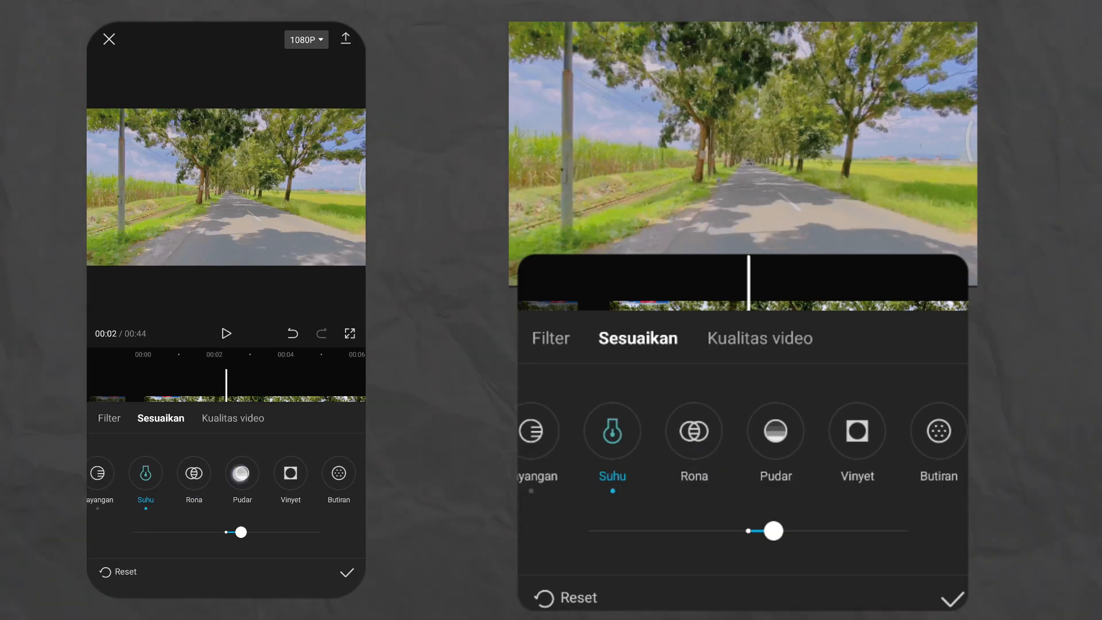
left_click(241, 473)
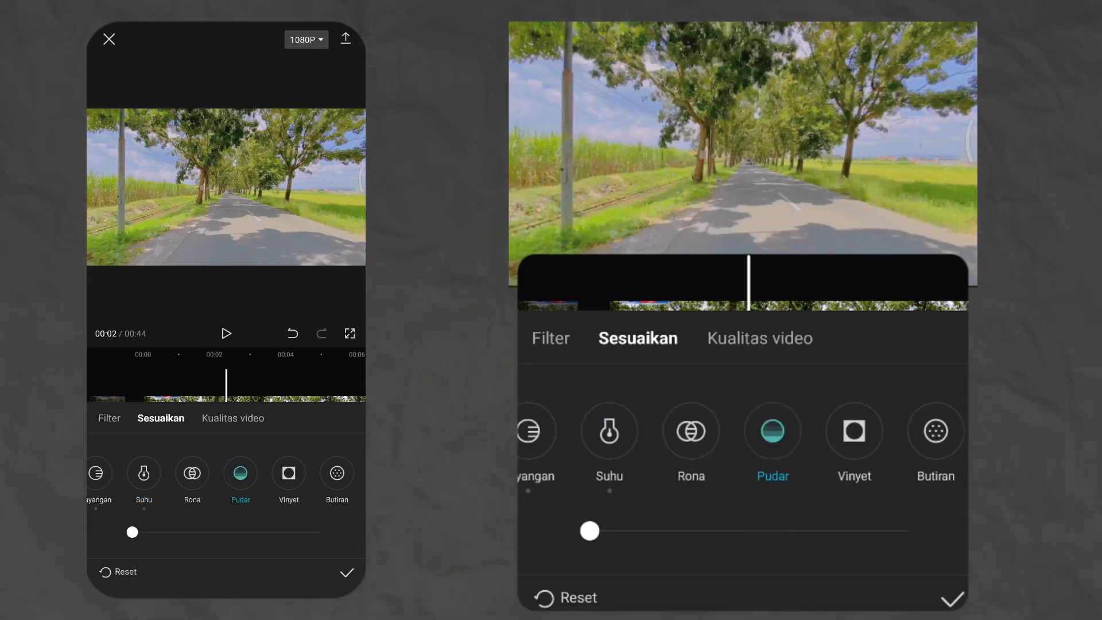
left_click_drag(589, 530, 624, 530)
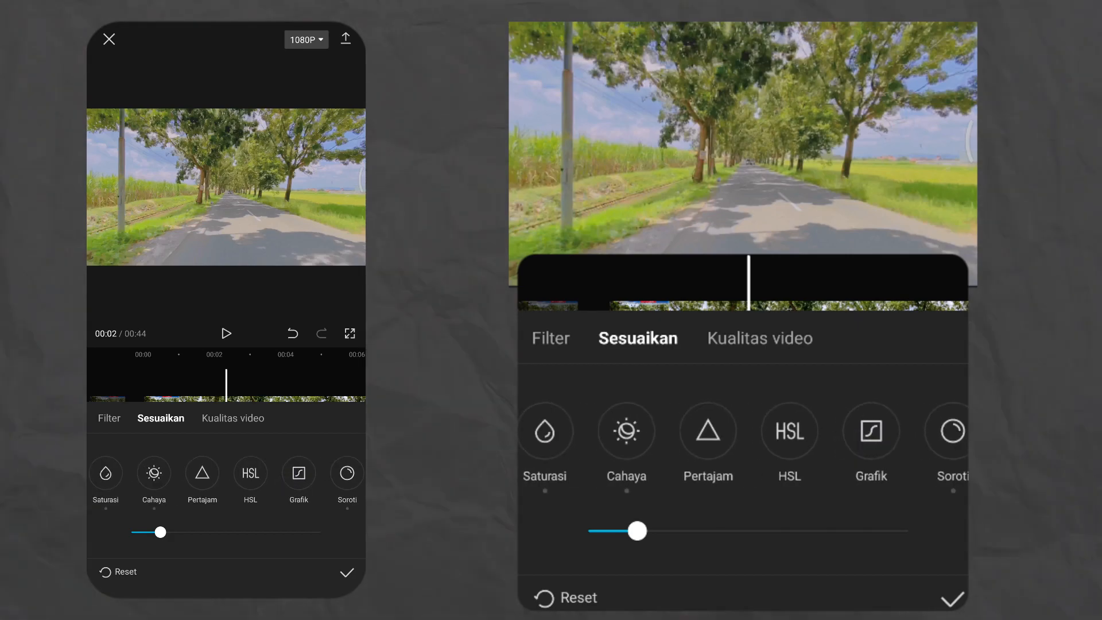
Step: In HSL, nudge the orange Rona slightly warmer and set orange Luminans to -6
left_click(789, 430)
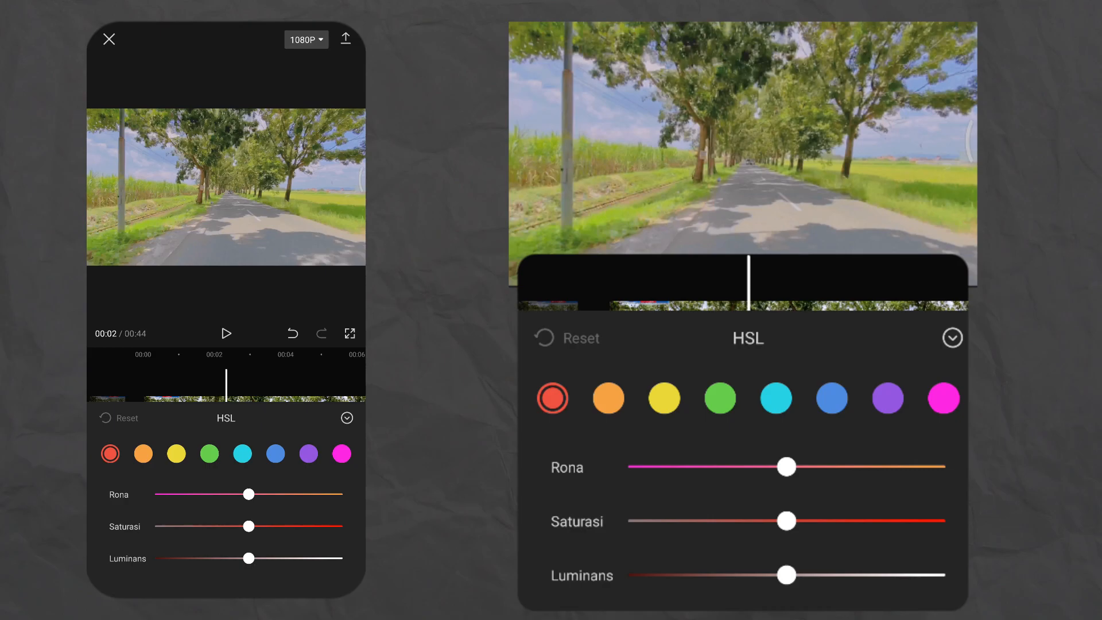
left_click(608, 398)
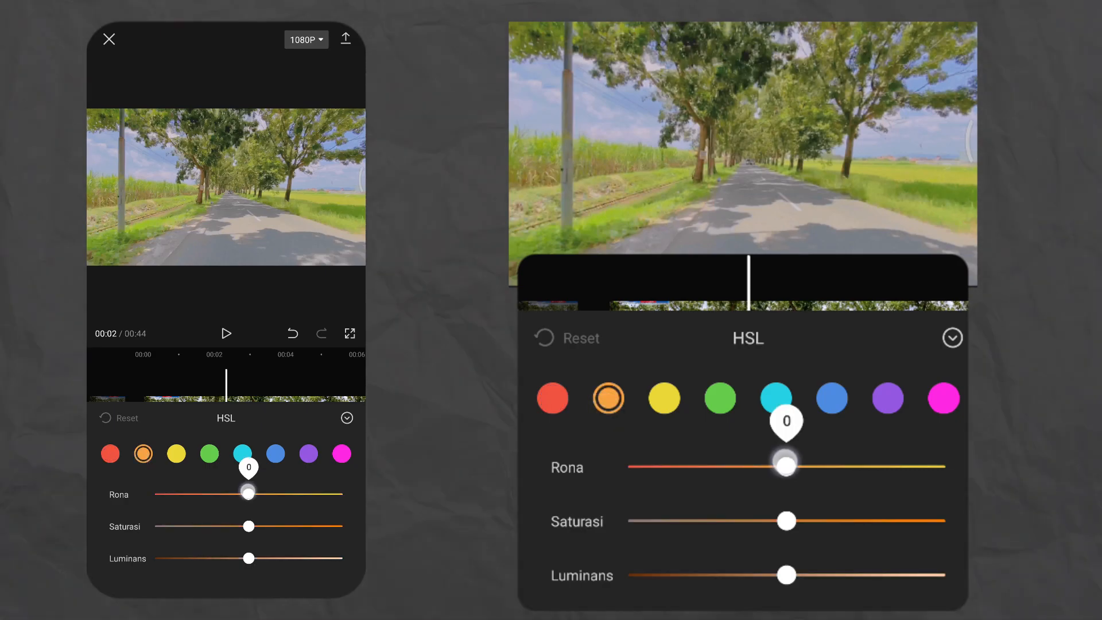
left_click_drag(785, 464, 793, 464)
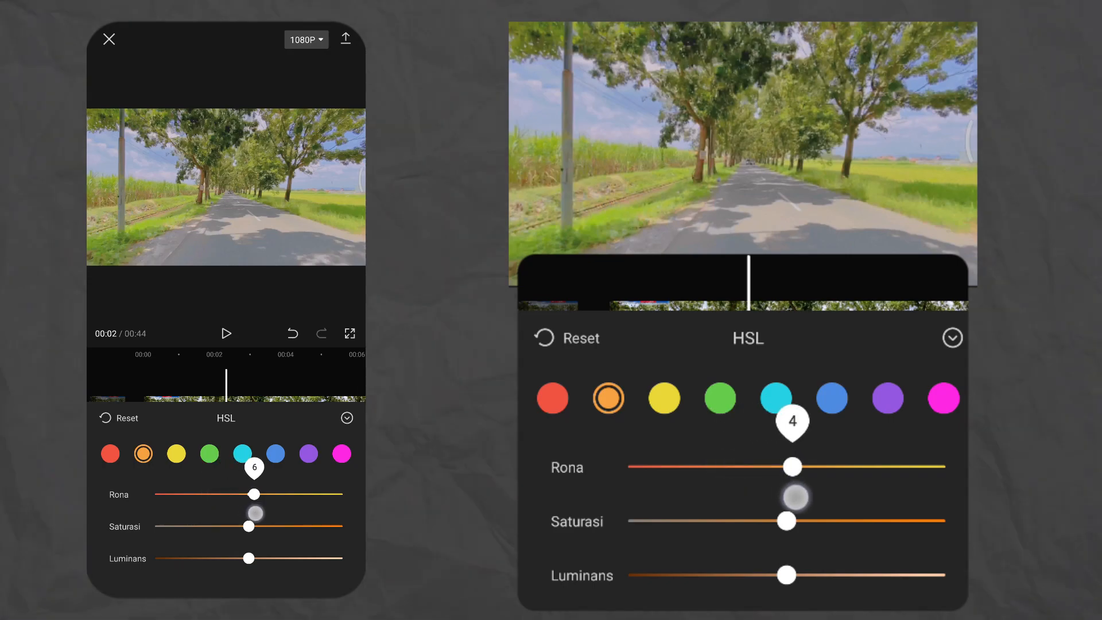
left_click_drag(791, 466, 800, 466)
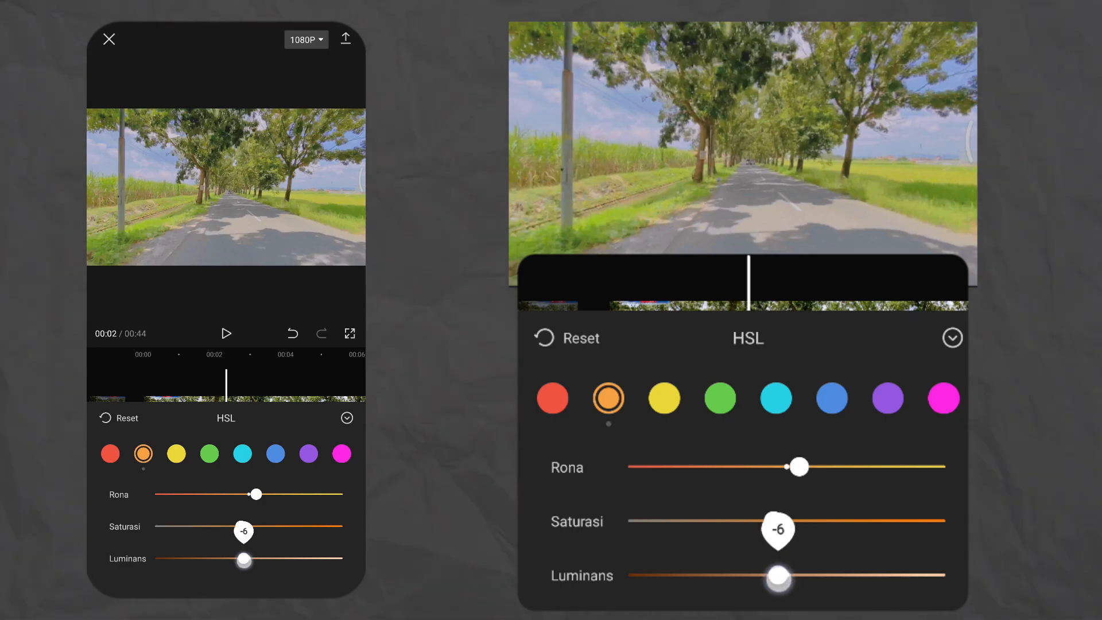
left_click_drag(778, 520, 815, 520)
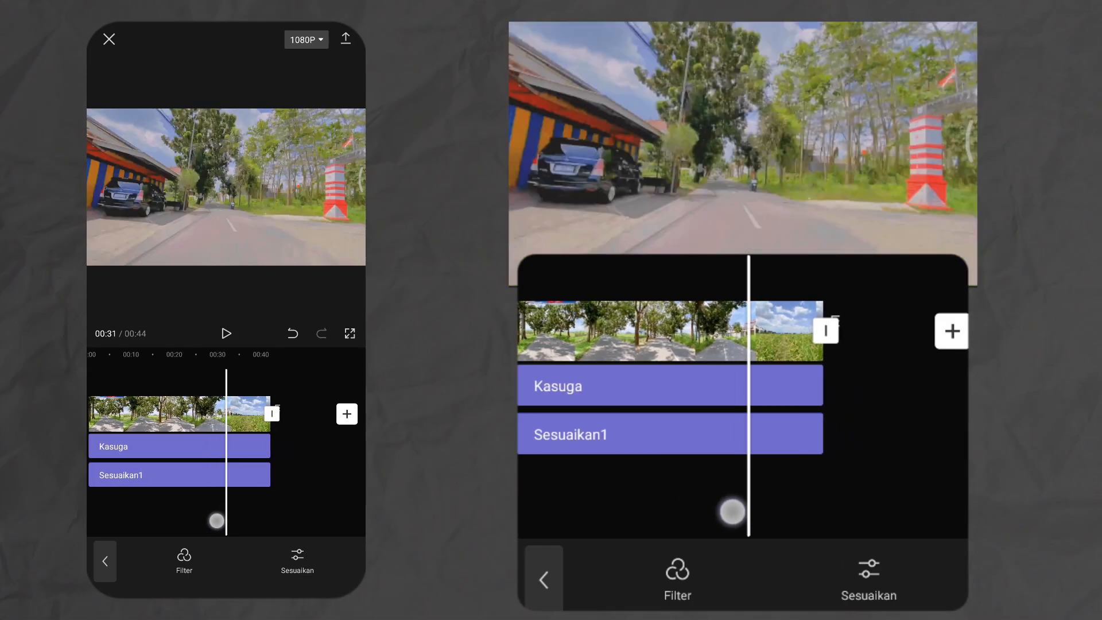
Step: Move playback to the road clip's end and open the media library to add footage
left_click_drag(216, 519, 235, 521)
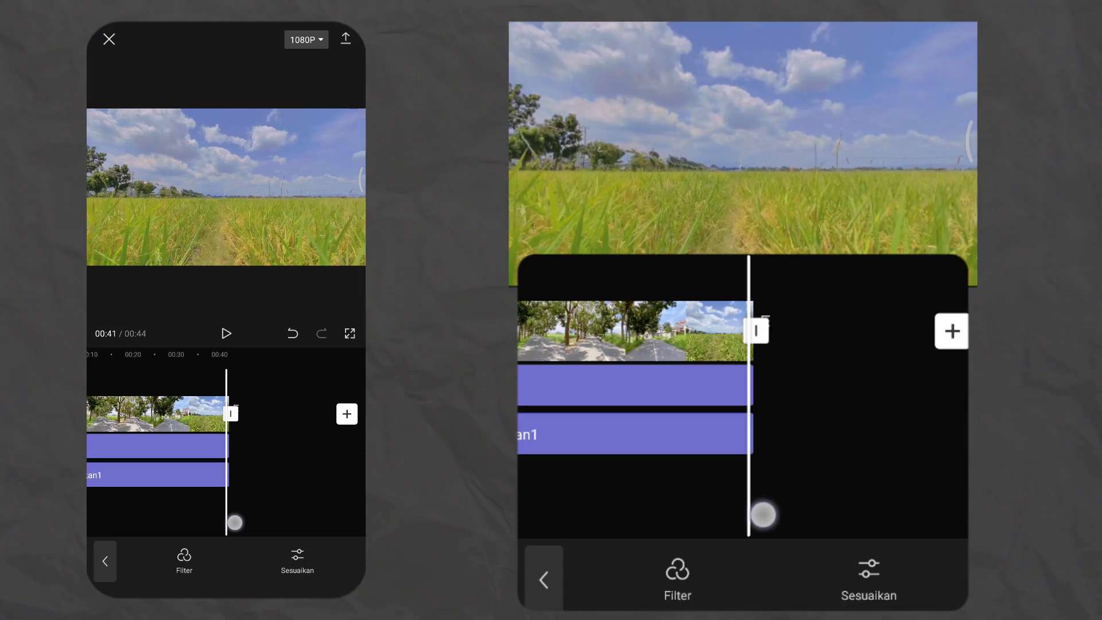
left_click(347, 413)
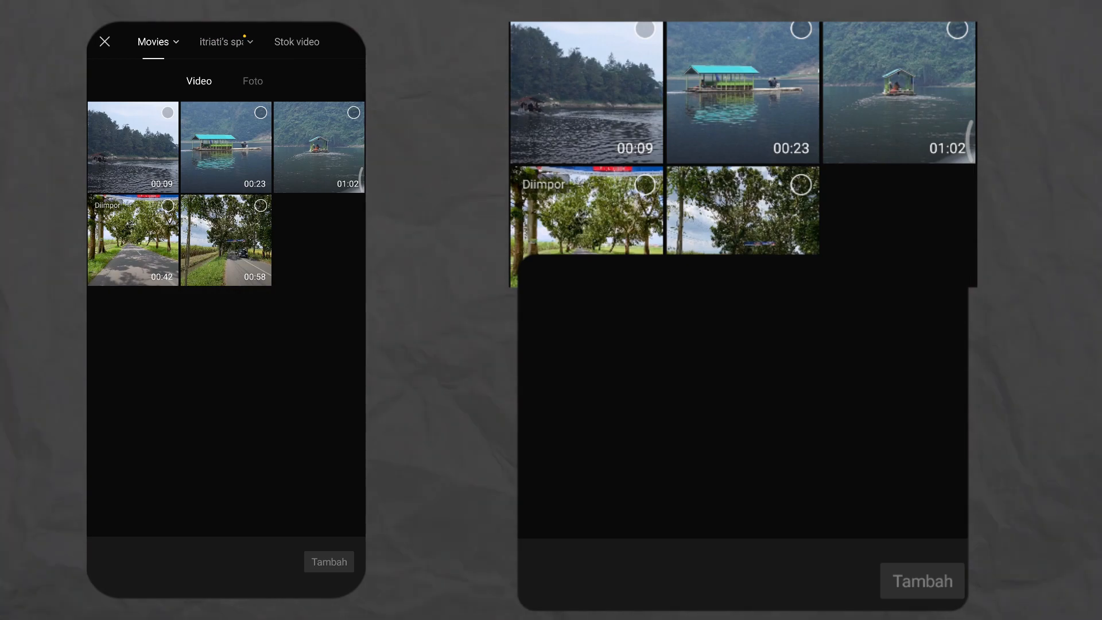
Step: Append the 9-second lake clip after the road clip, then list the device albums for more footage
left_click(328, 561)
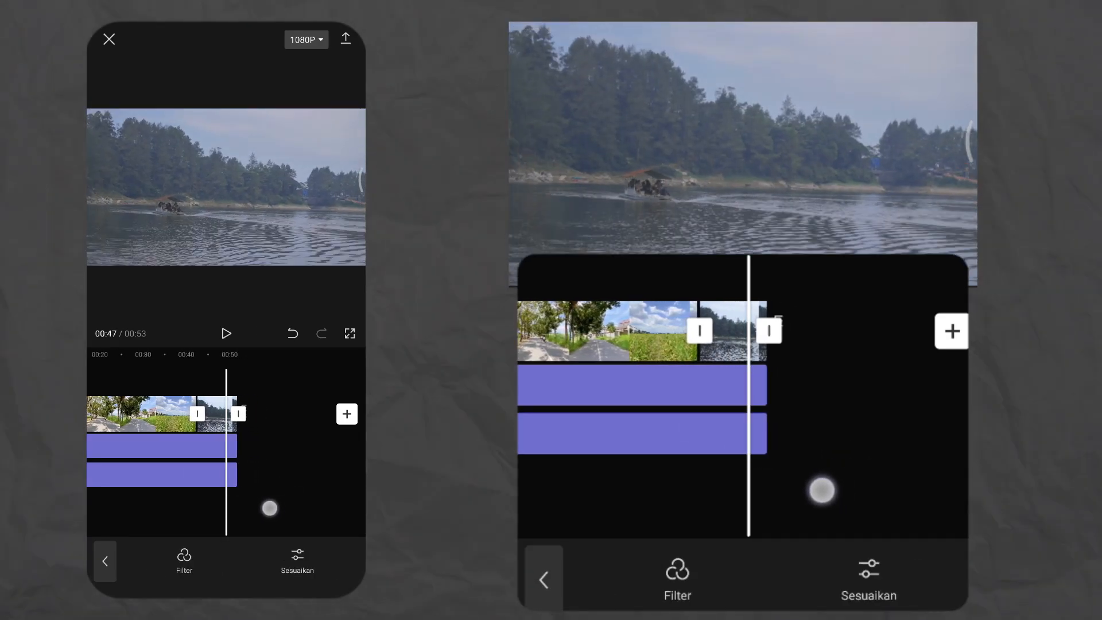
left_click(226, 333)
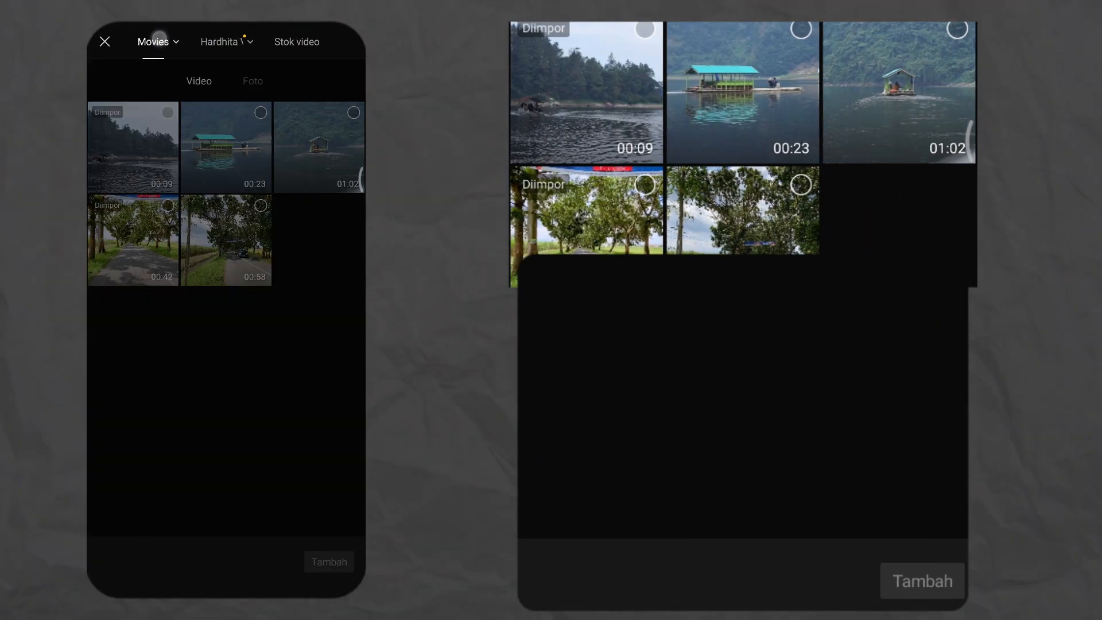
left_click(158, 42)
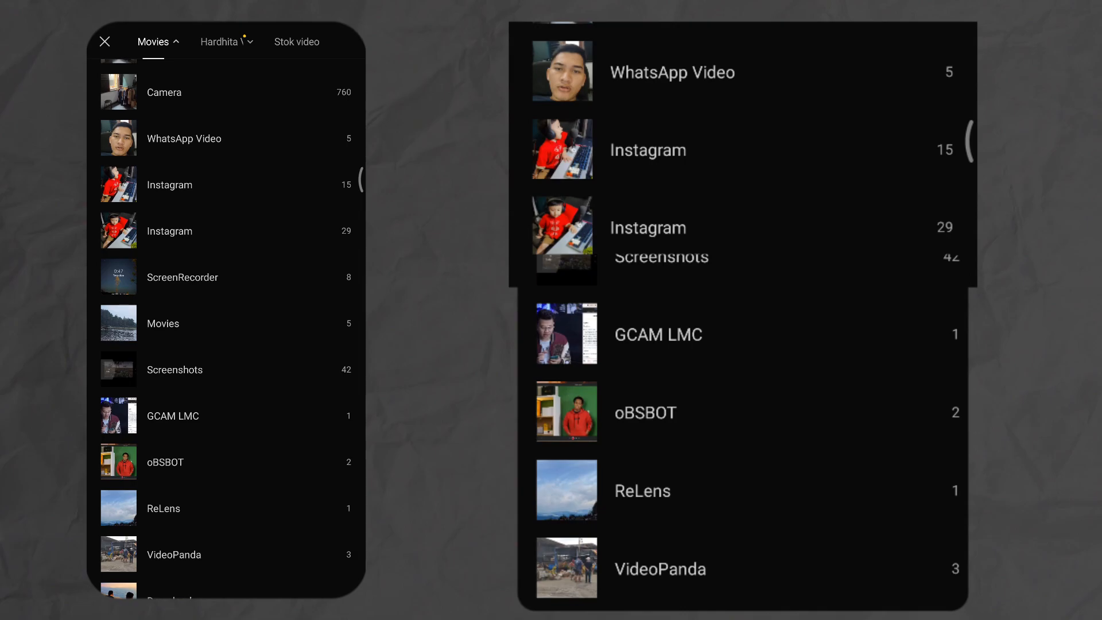